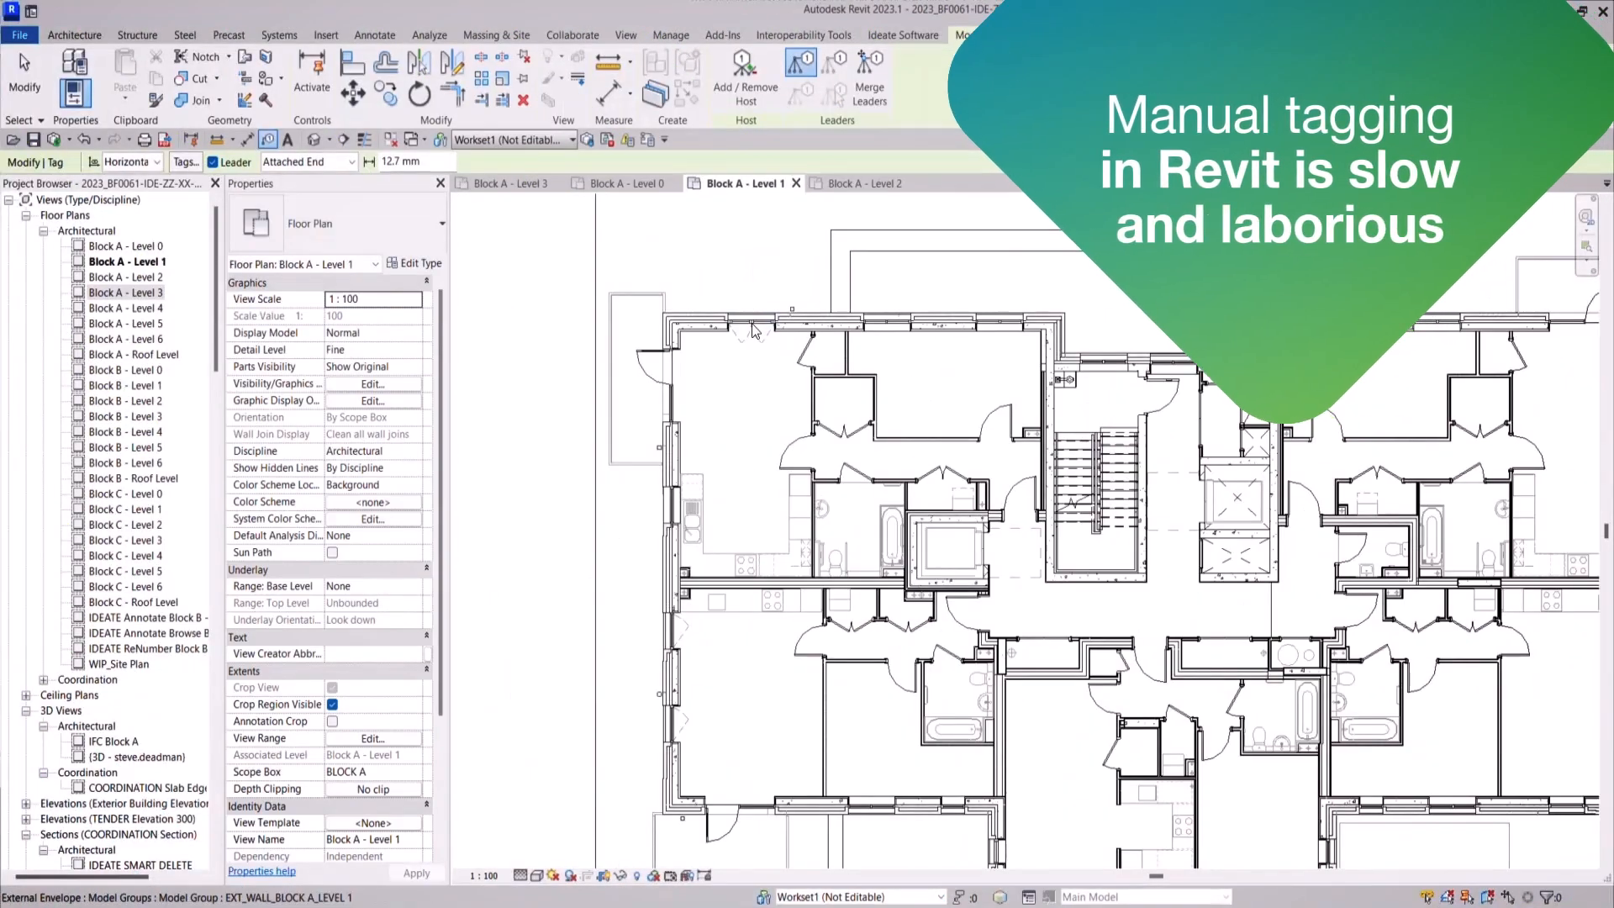
- Place a Tag by Category tag on a window in the top exterior wall
click(753, 330)
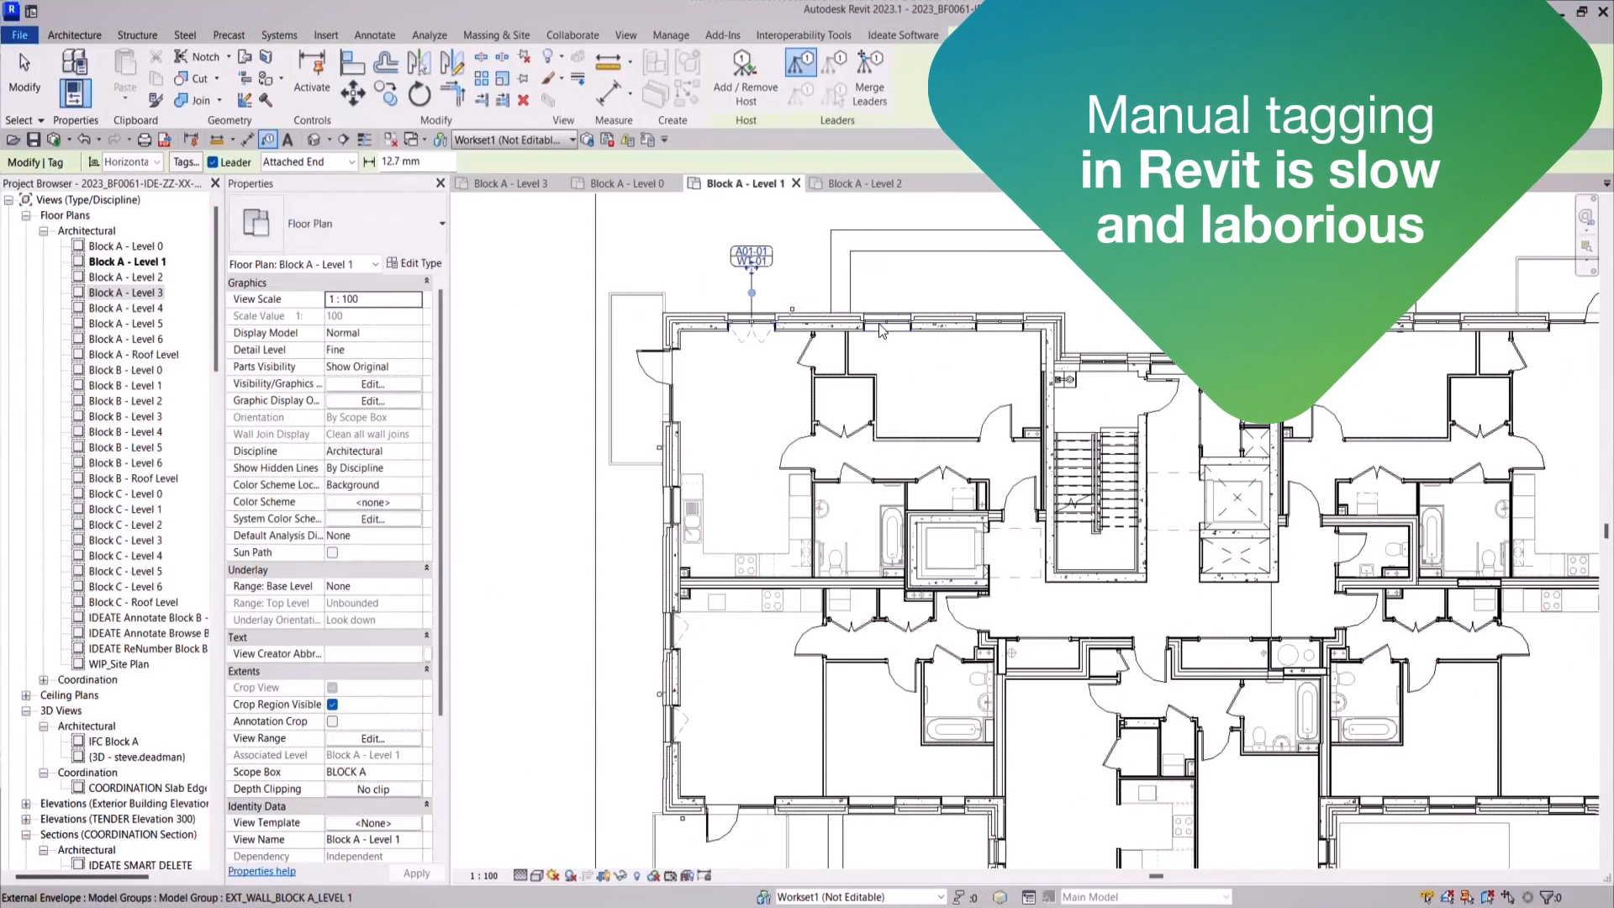
click(999, 325)
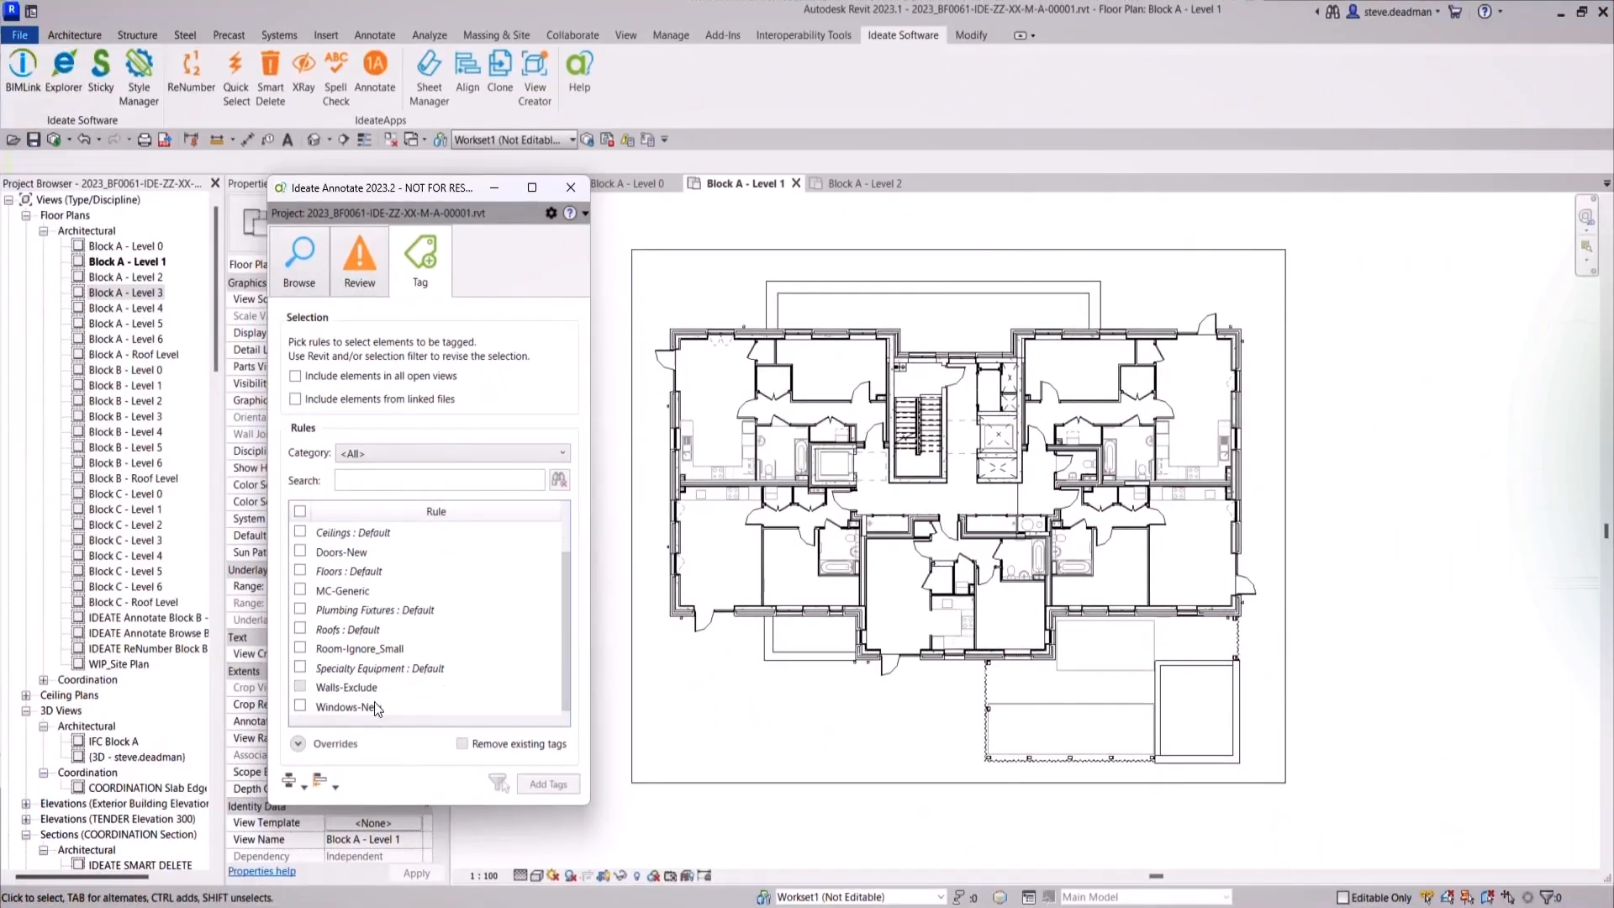
- Run Add Tags with the Windows-New rule to tag the plan's matching windows
click(301, 706)
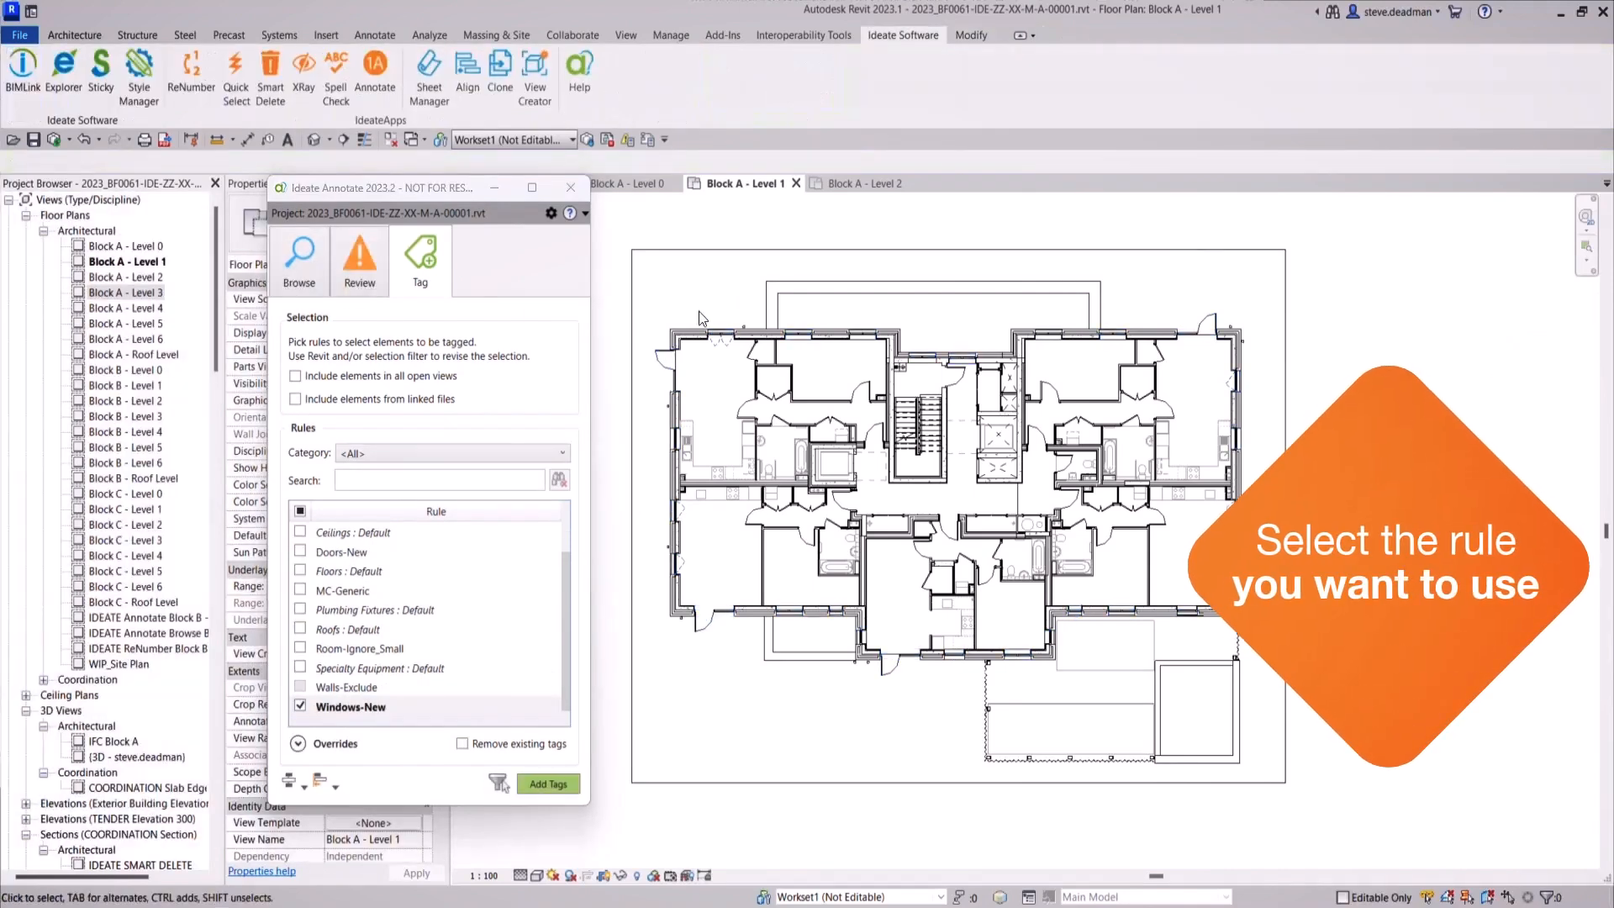
click(548, 784)
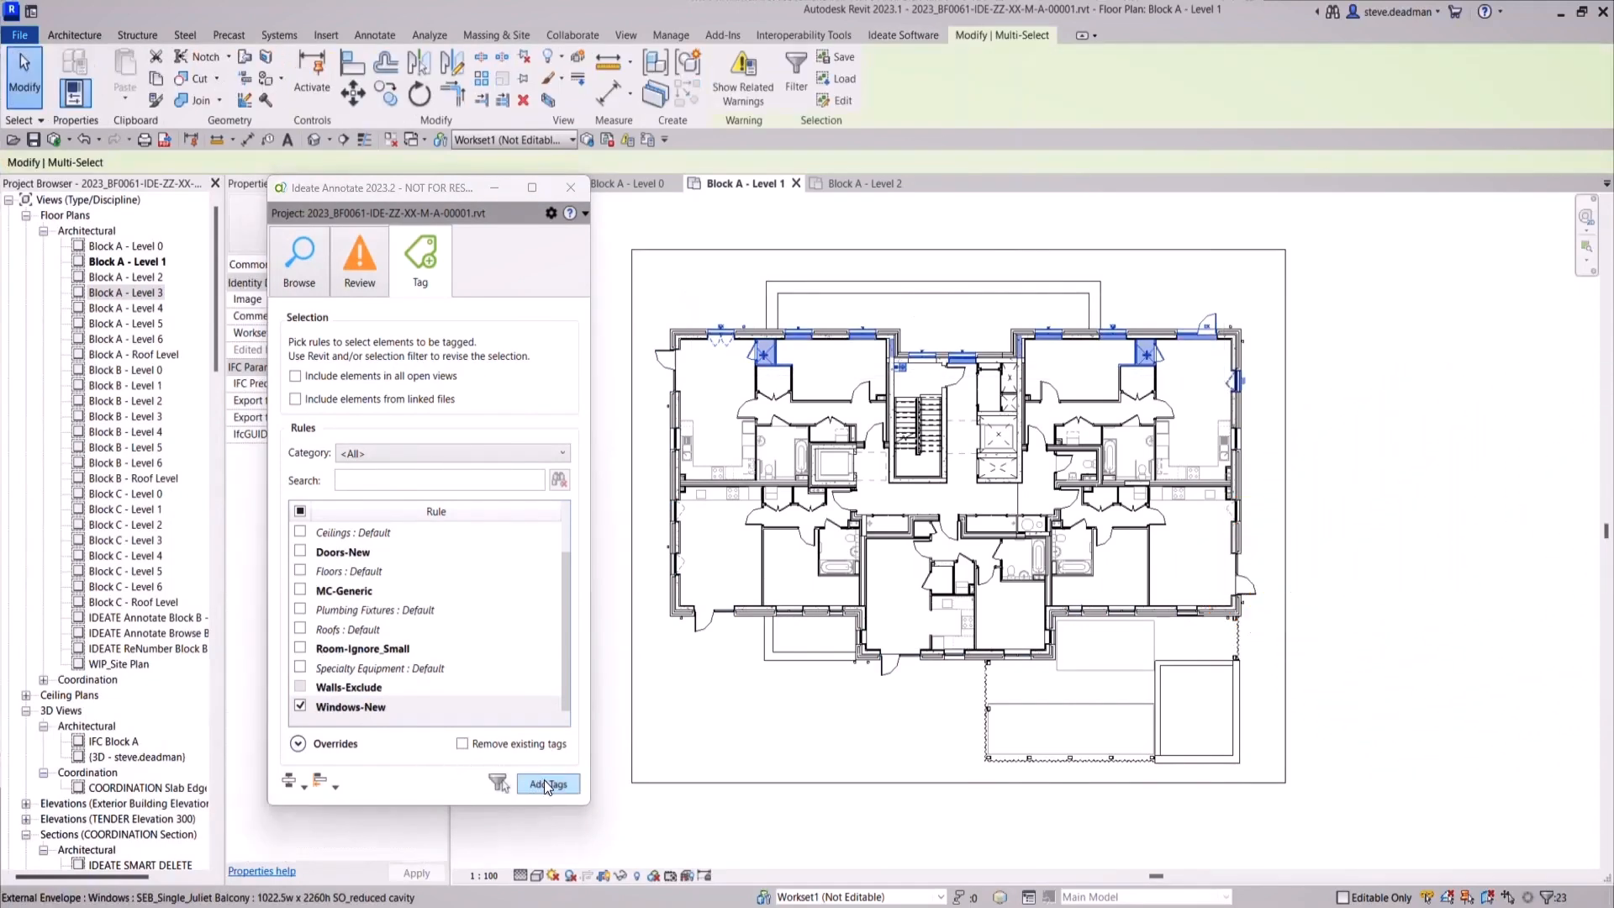
click(548, 783)
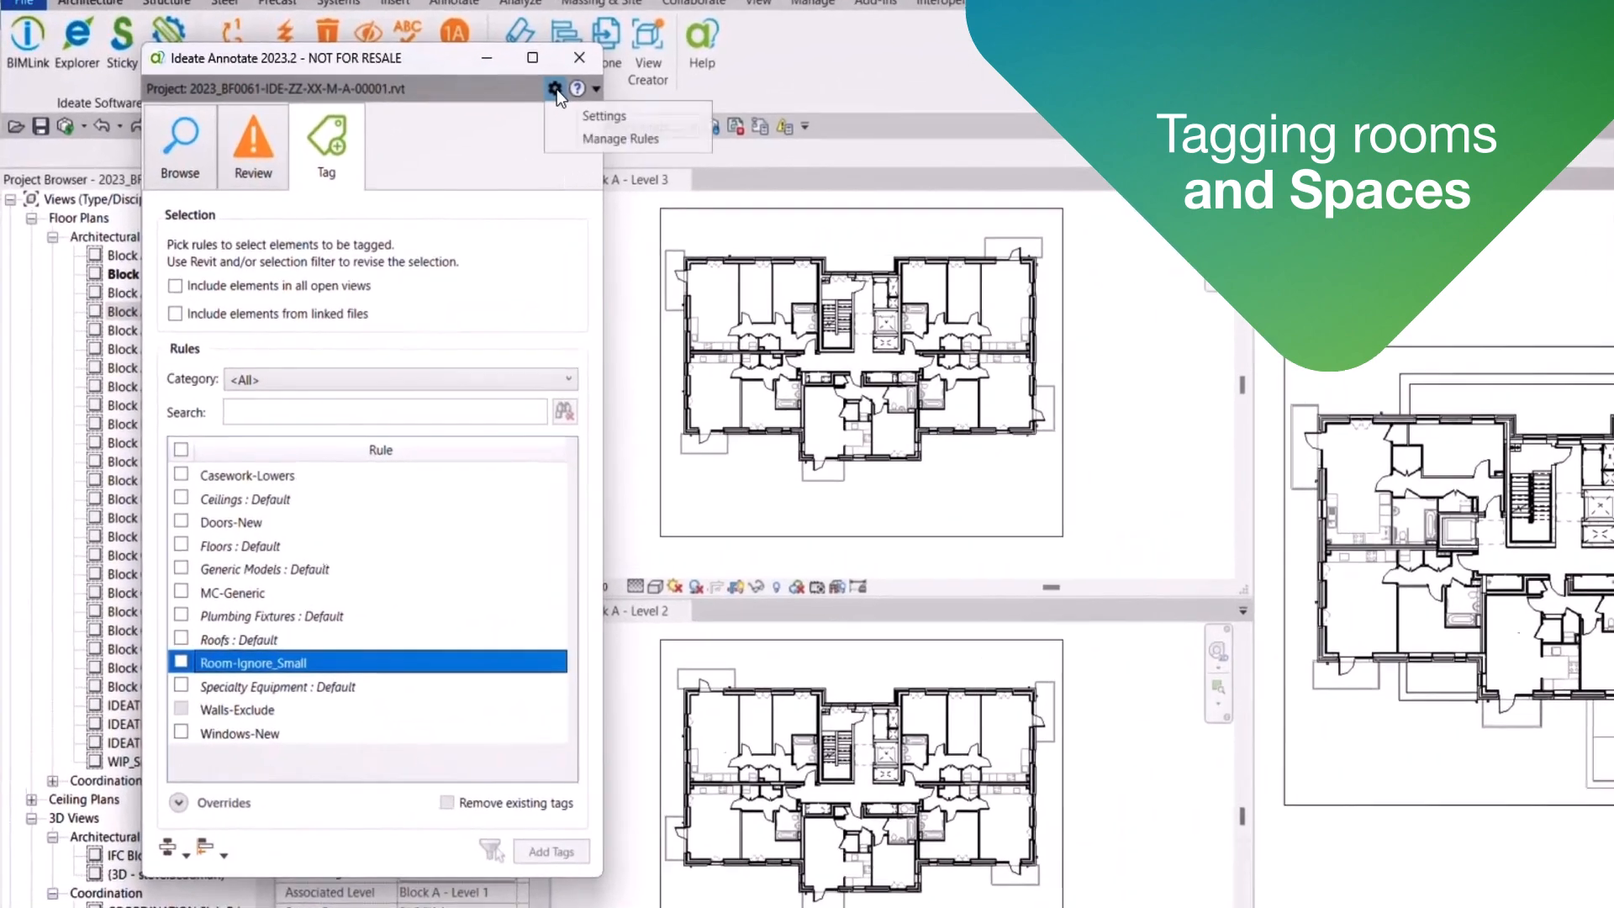
- Review Room-Ignore_Small in Manage Rules (area > 1, phase sequence 2) and Save & Close
click(621, 139)
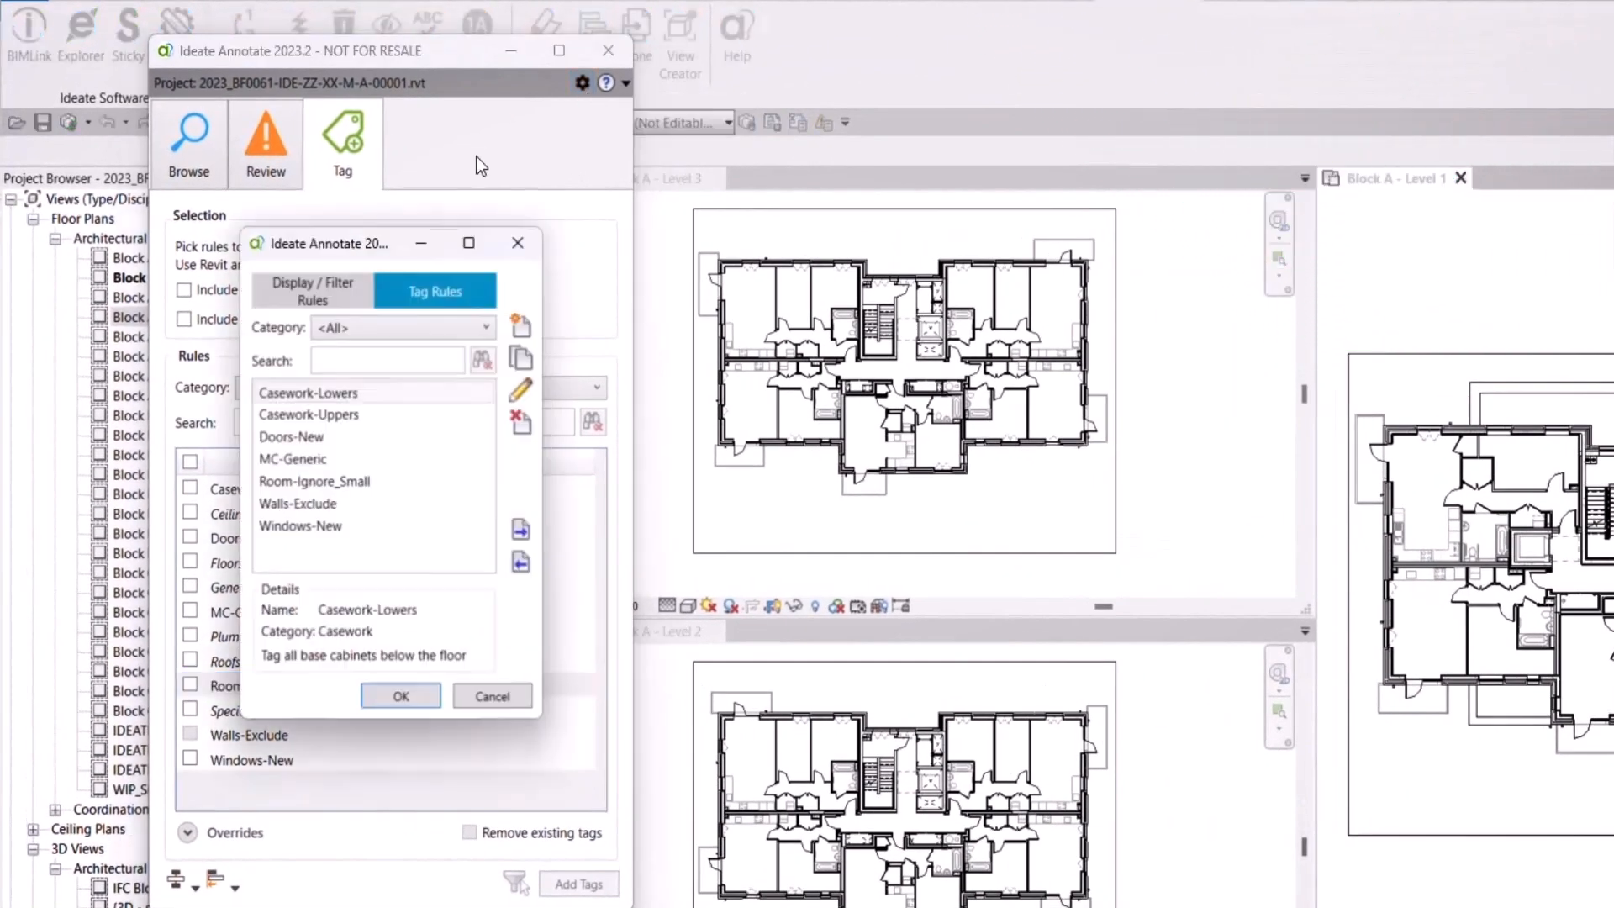
click(314, 481)
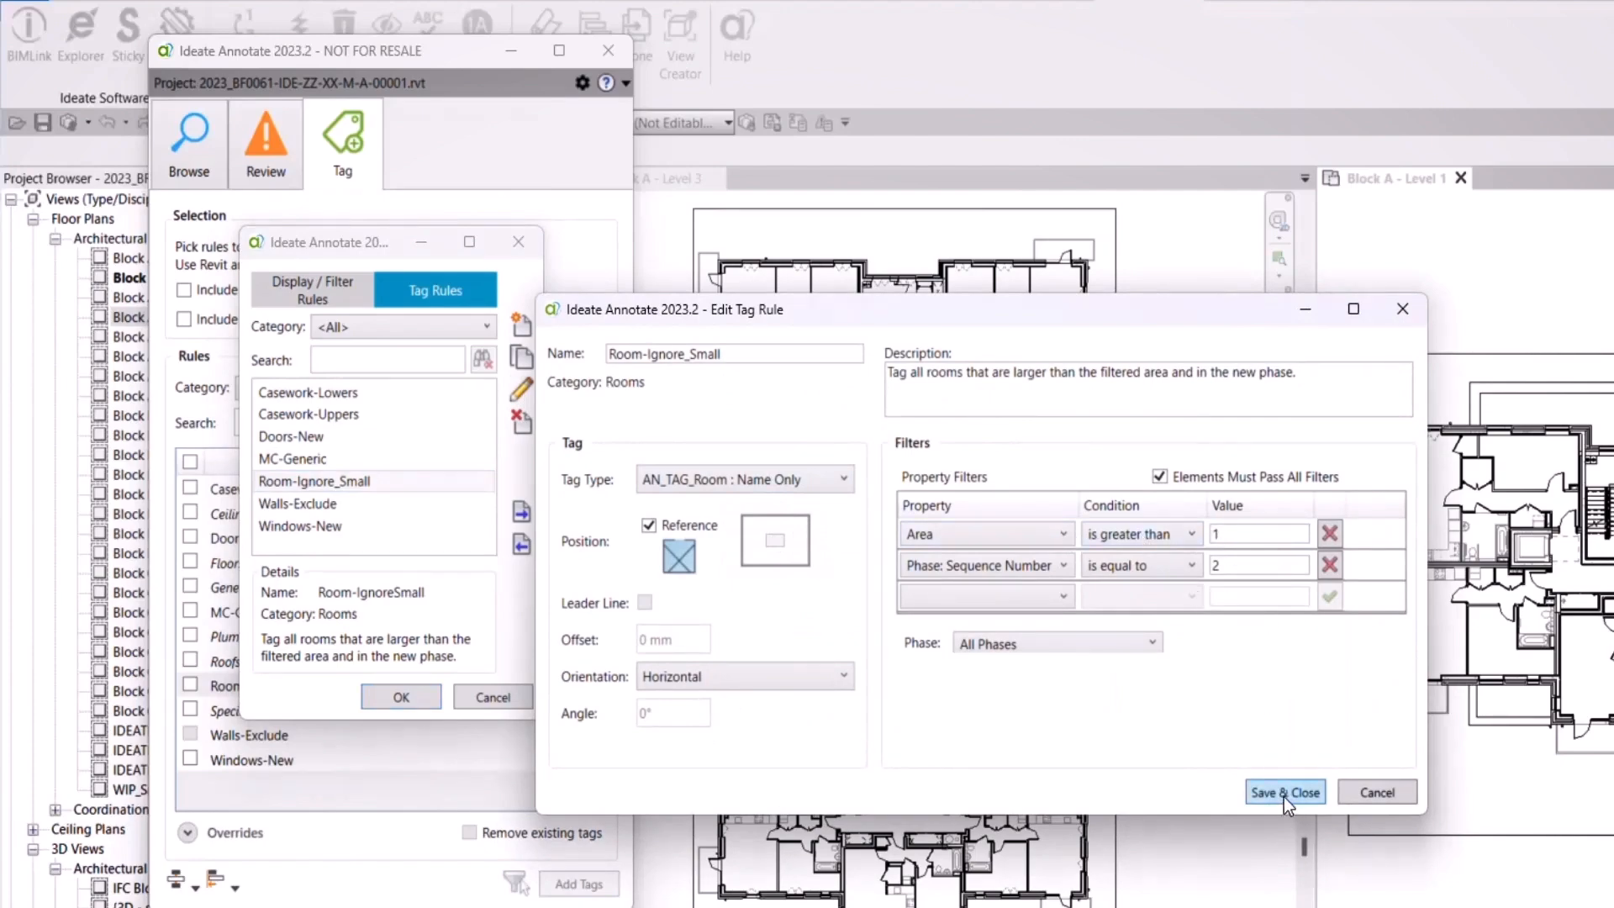
click(1285, 792)
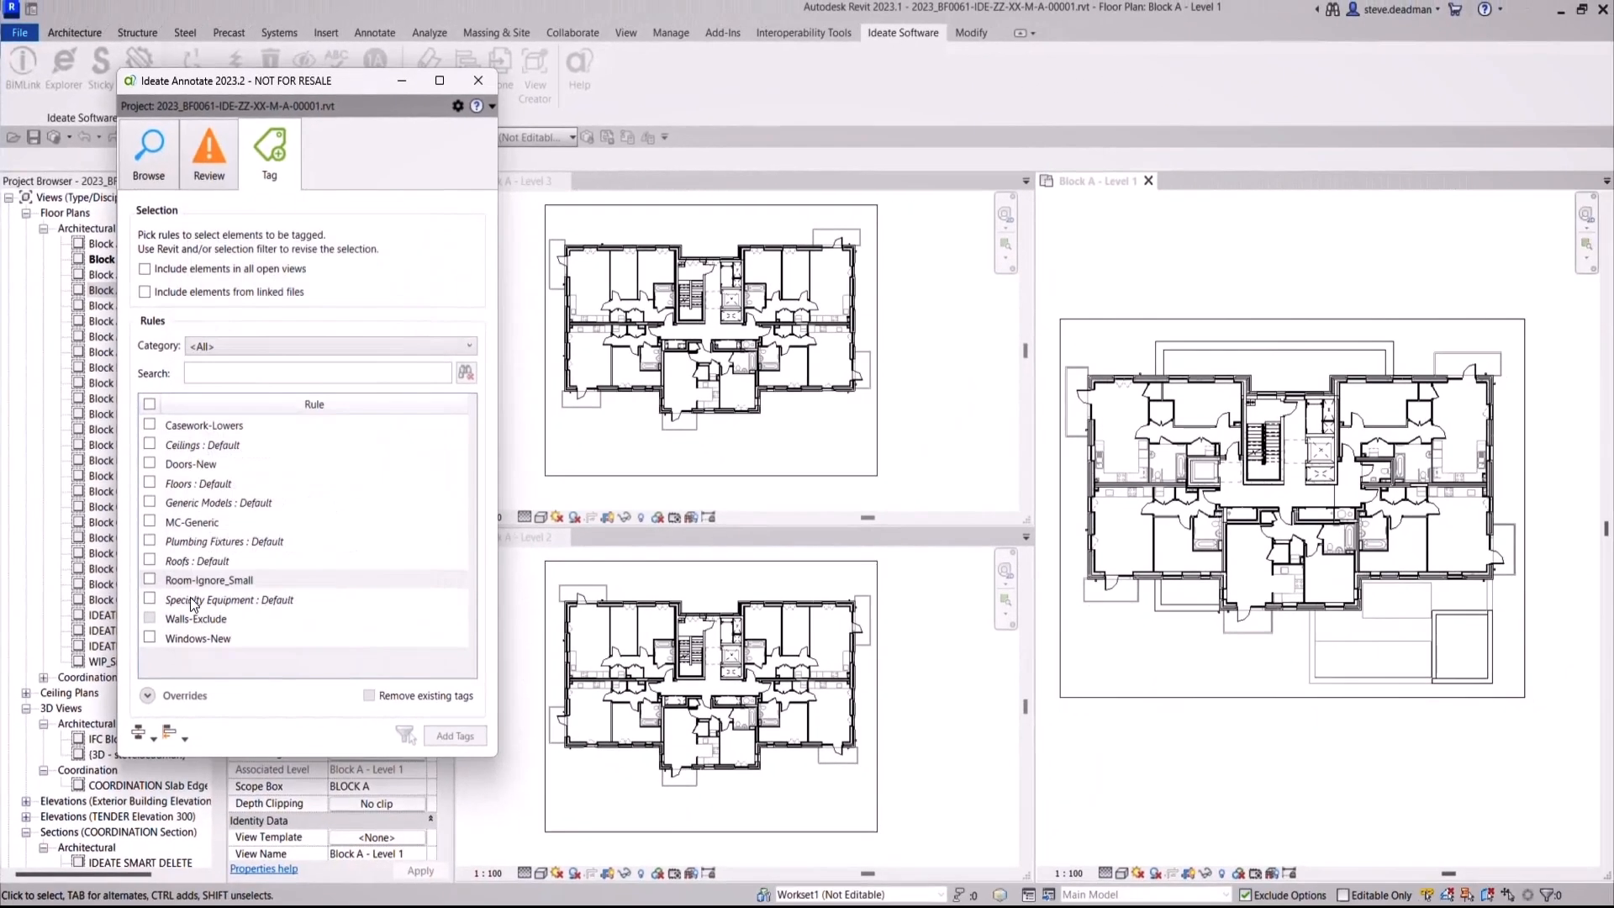
- Filter to Rooms, enable Room-Ignore_Small across all open views, and add the room tags
click(149, 579)
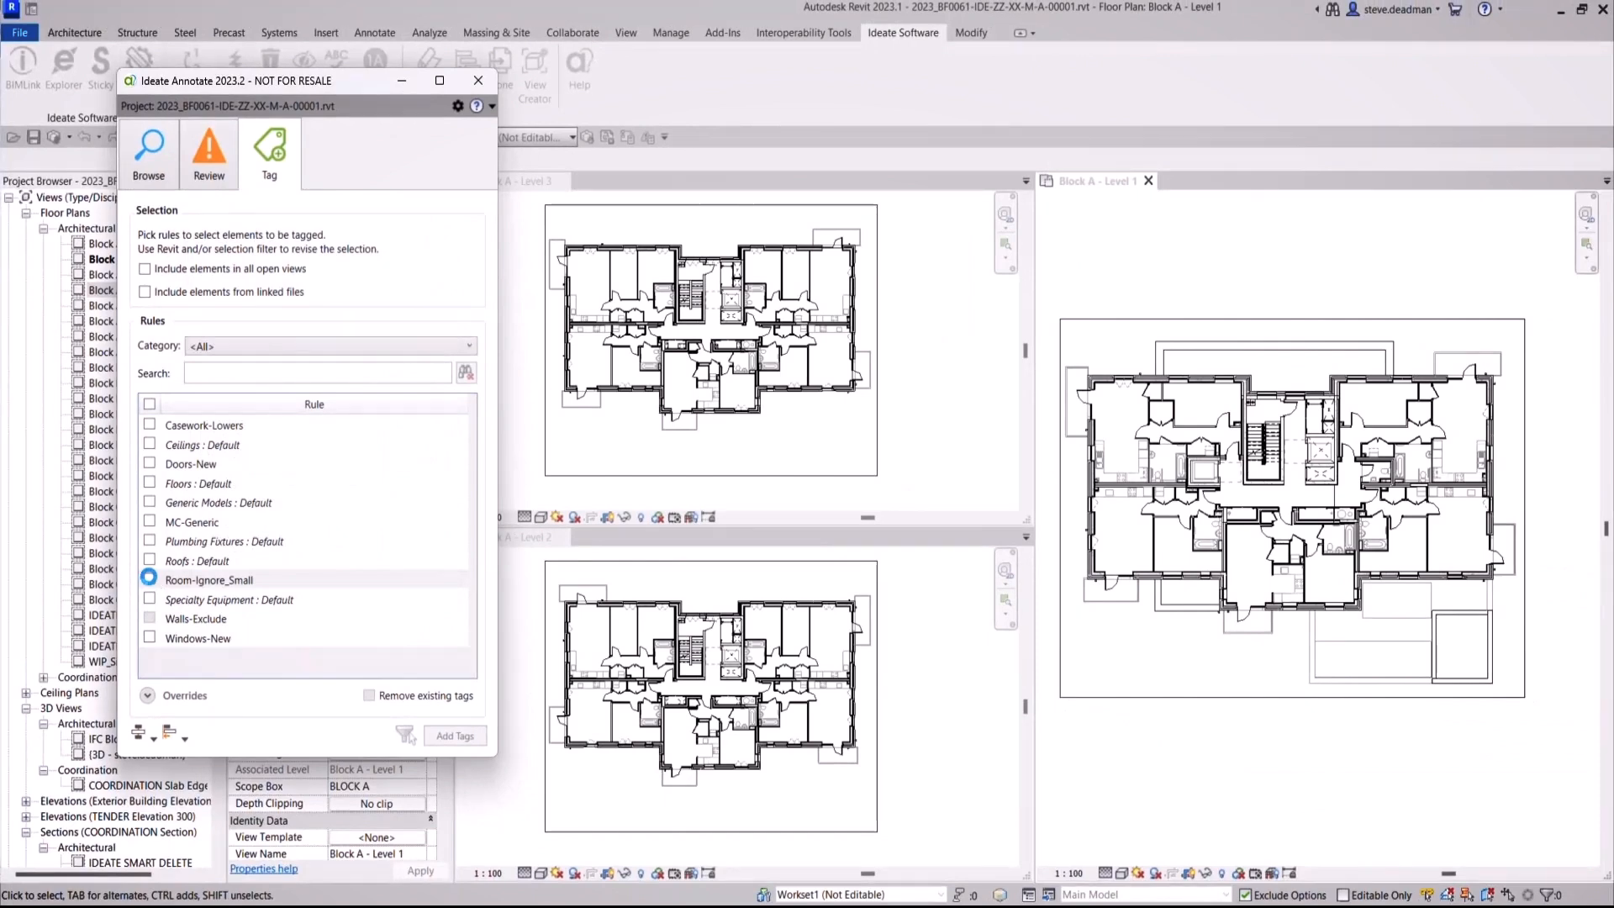
click(329, 346)
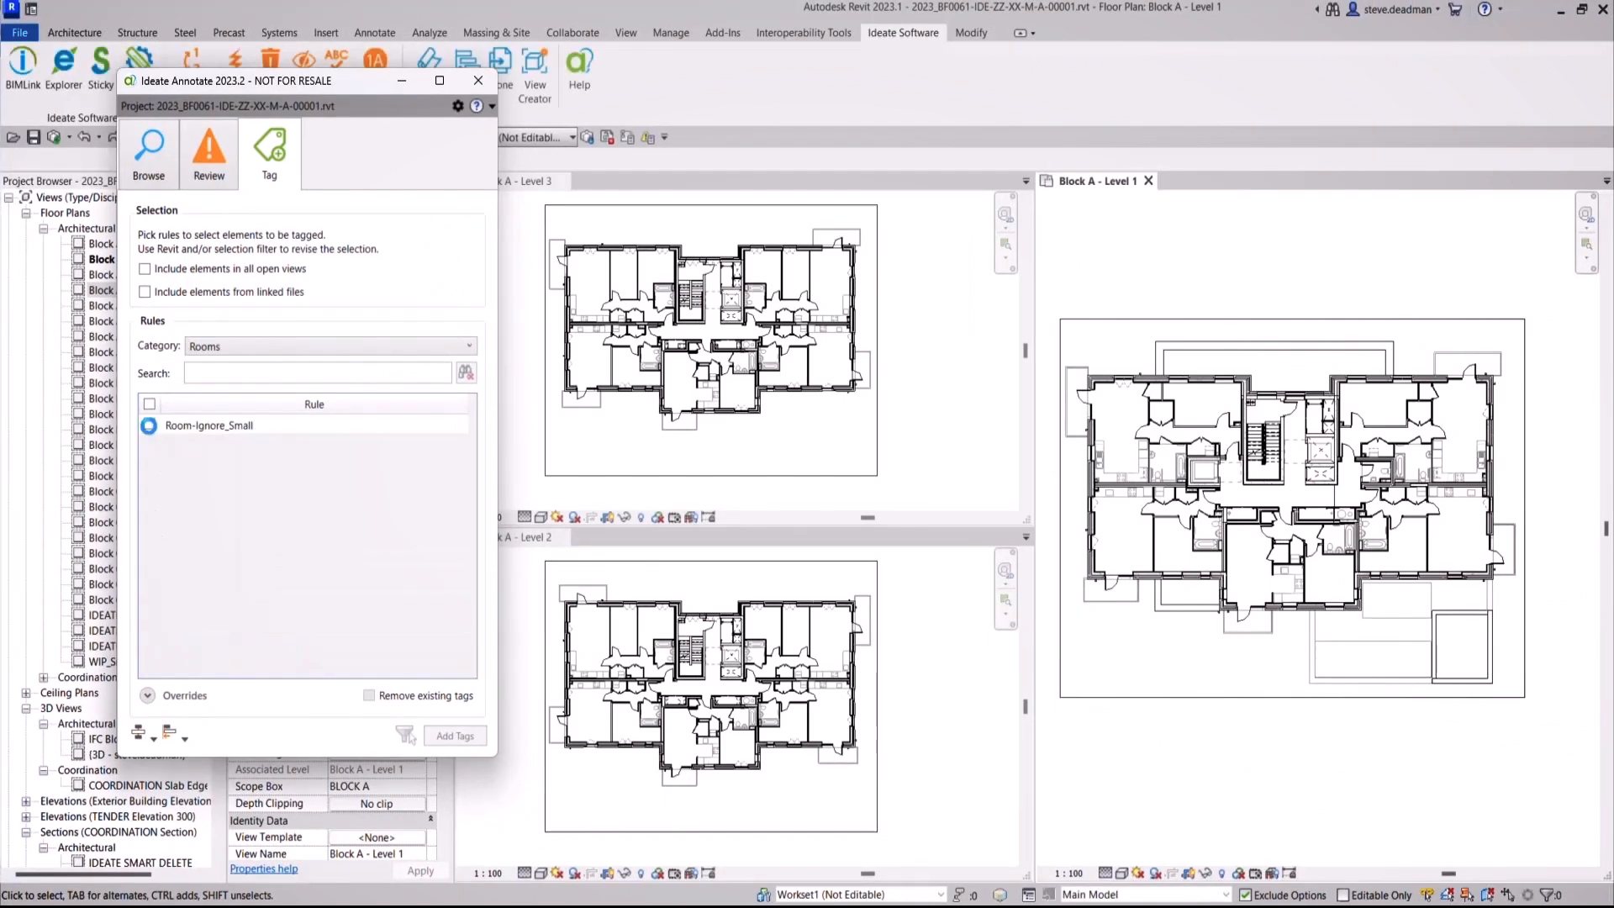
click(150, 426)
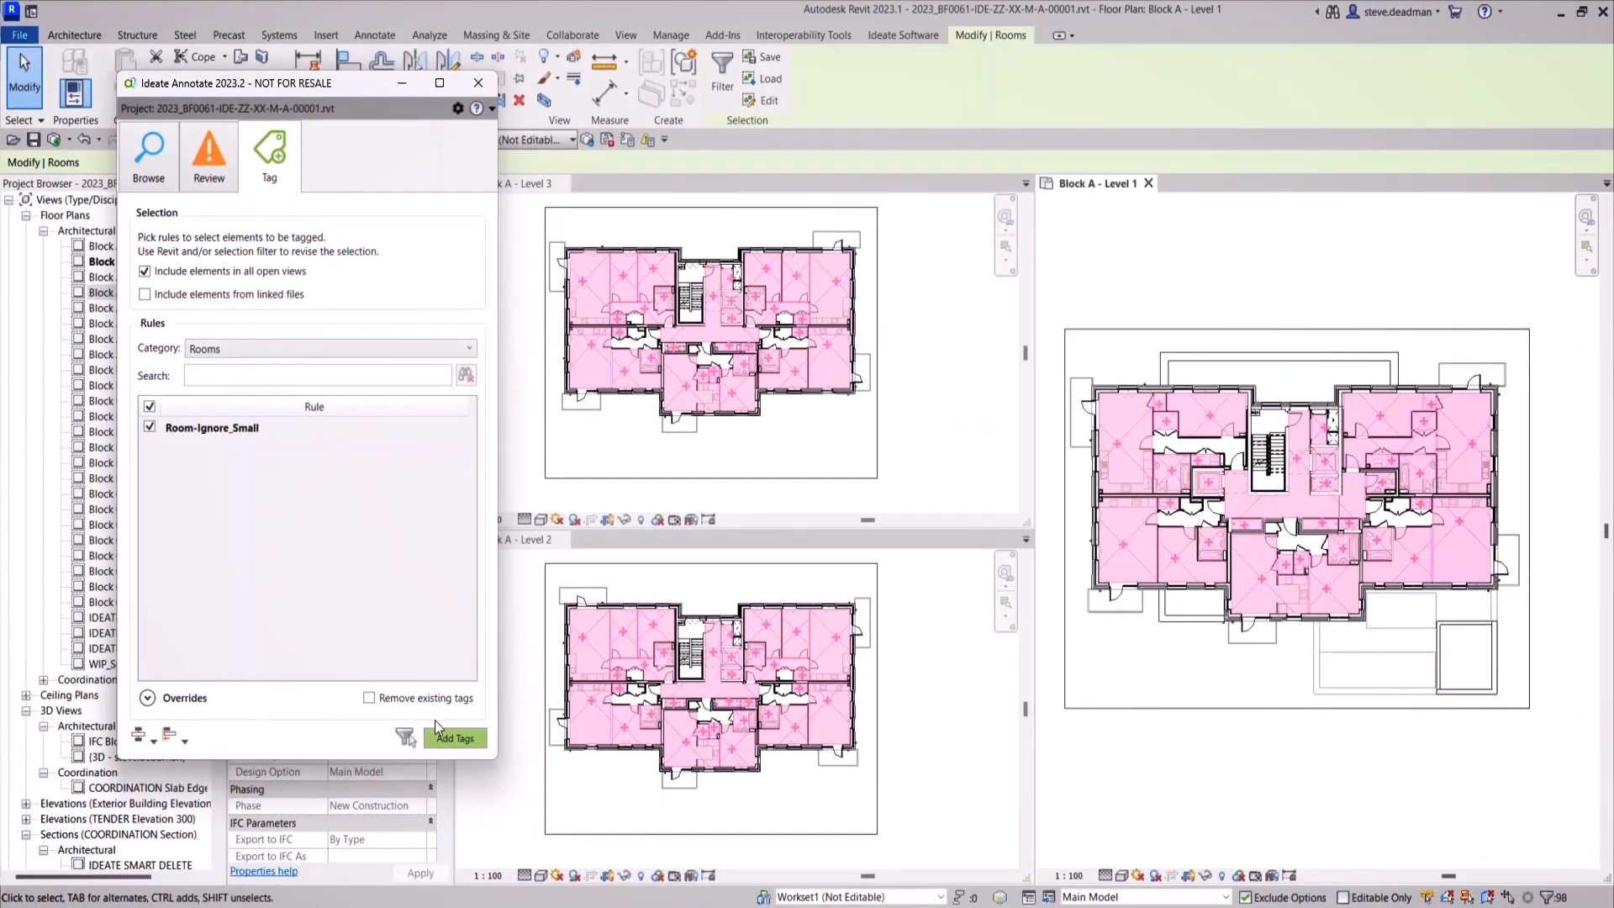
click(454, 738)
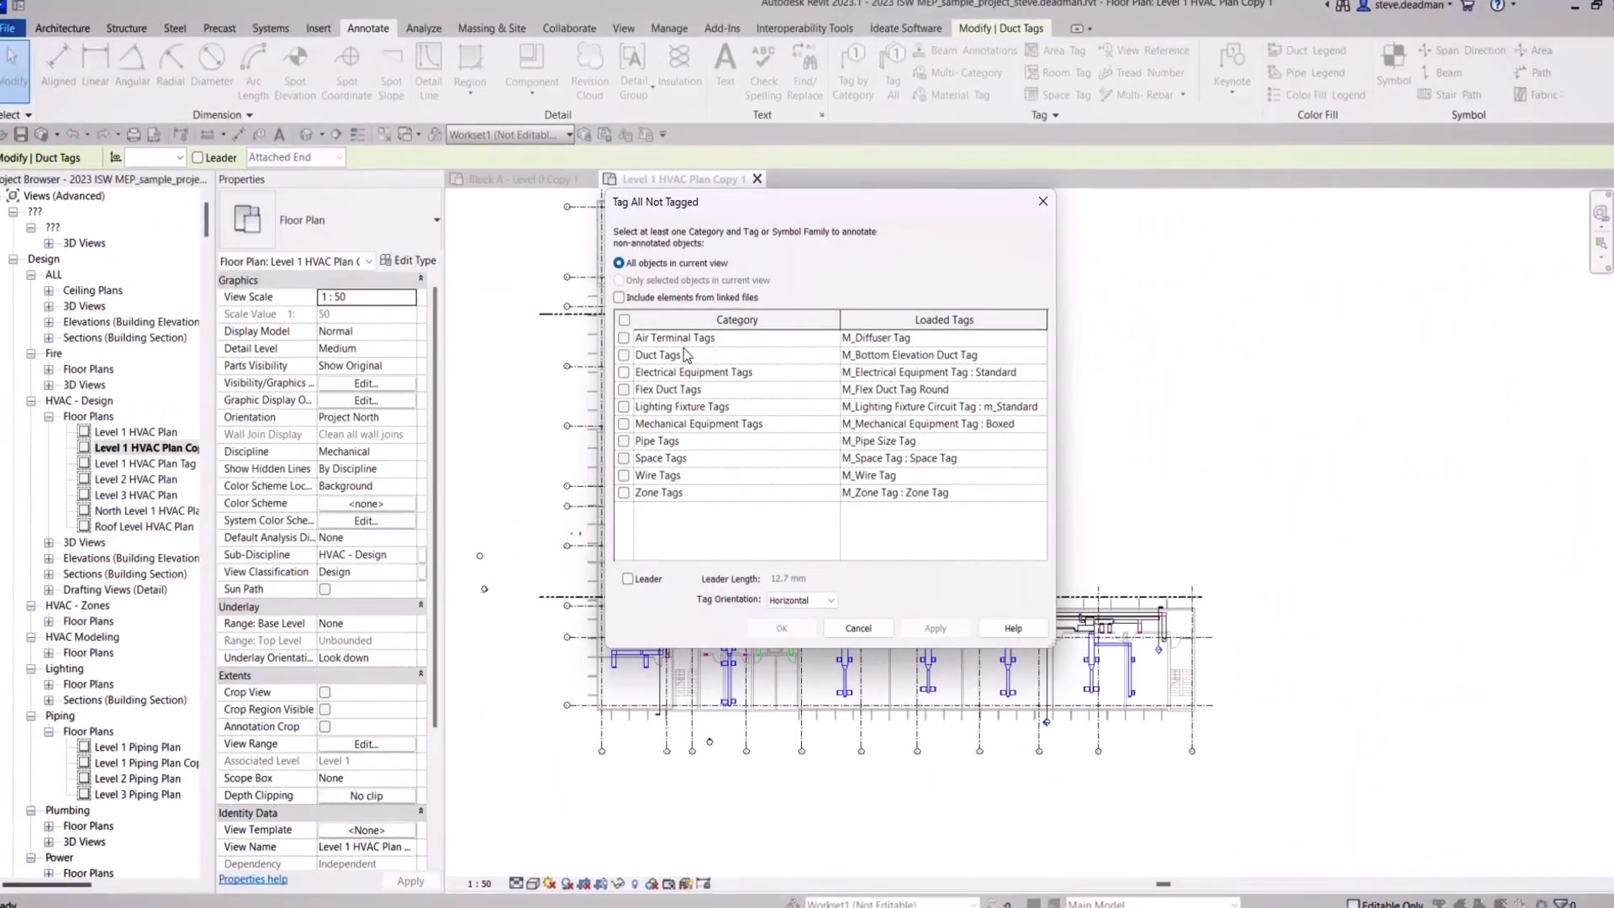
- Tag all untagged ducts via Tag All Not Tagged using the M_Duct Size Tag
click(624, 354)
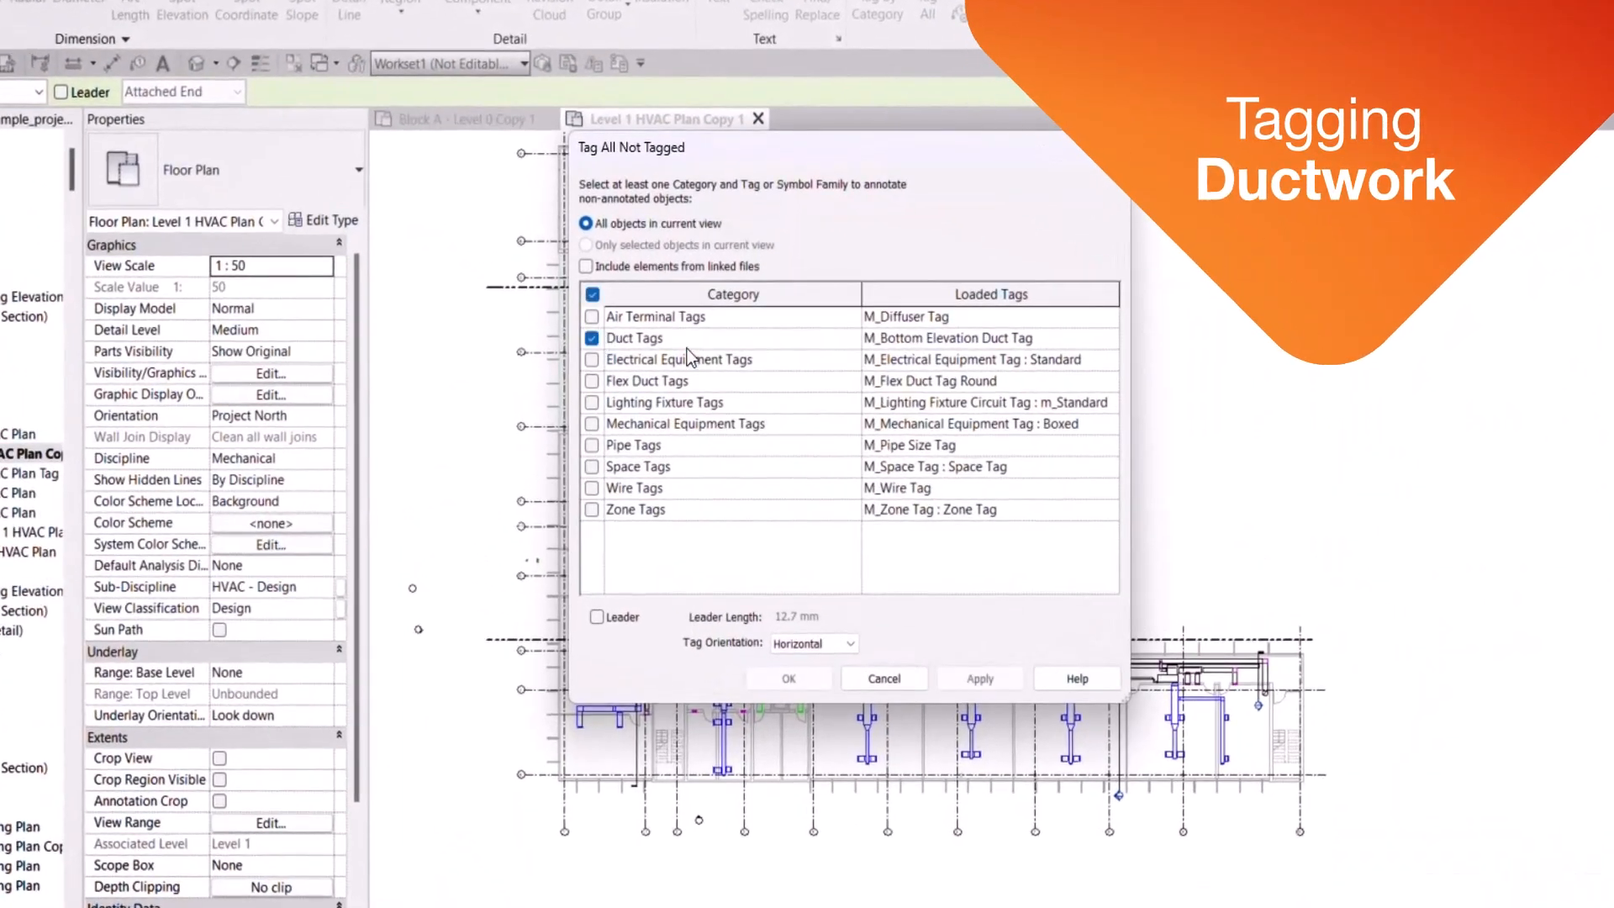
click(989, 338)
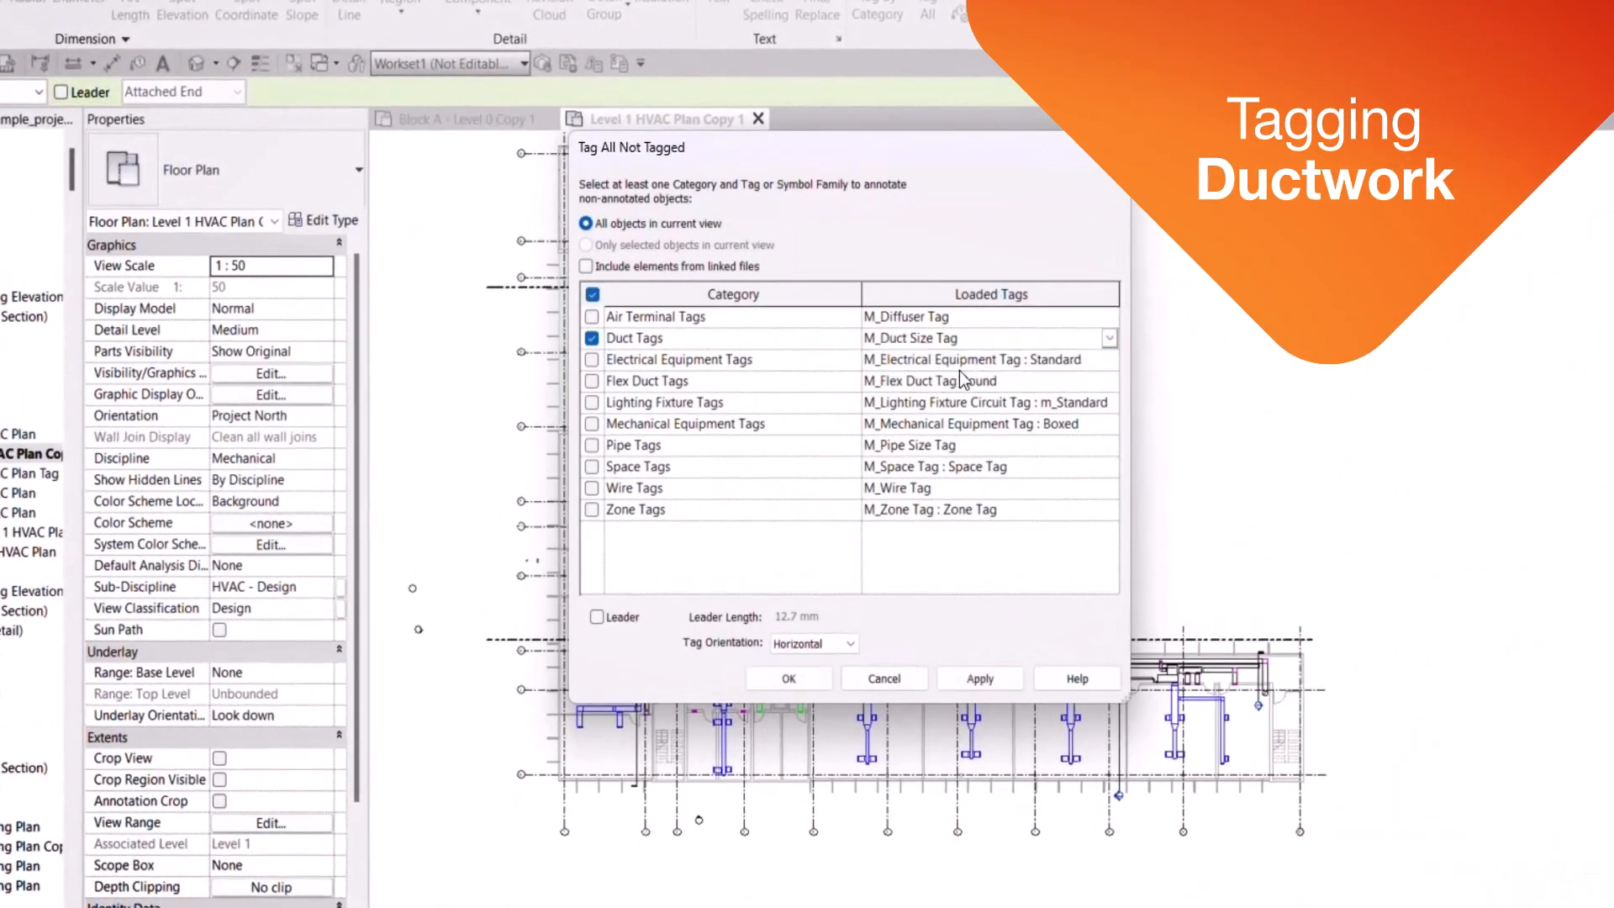
click(932, 625)
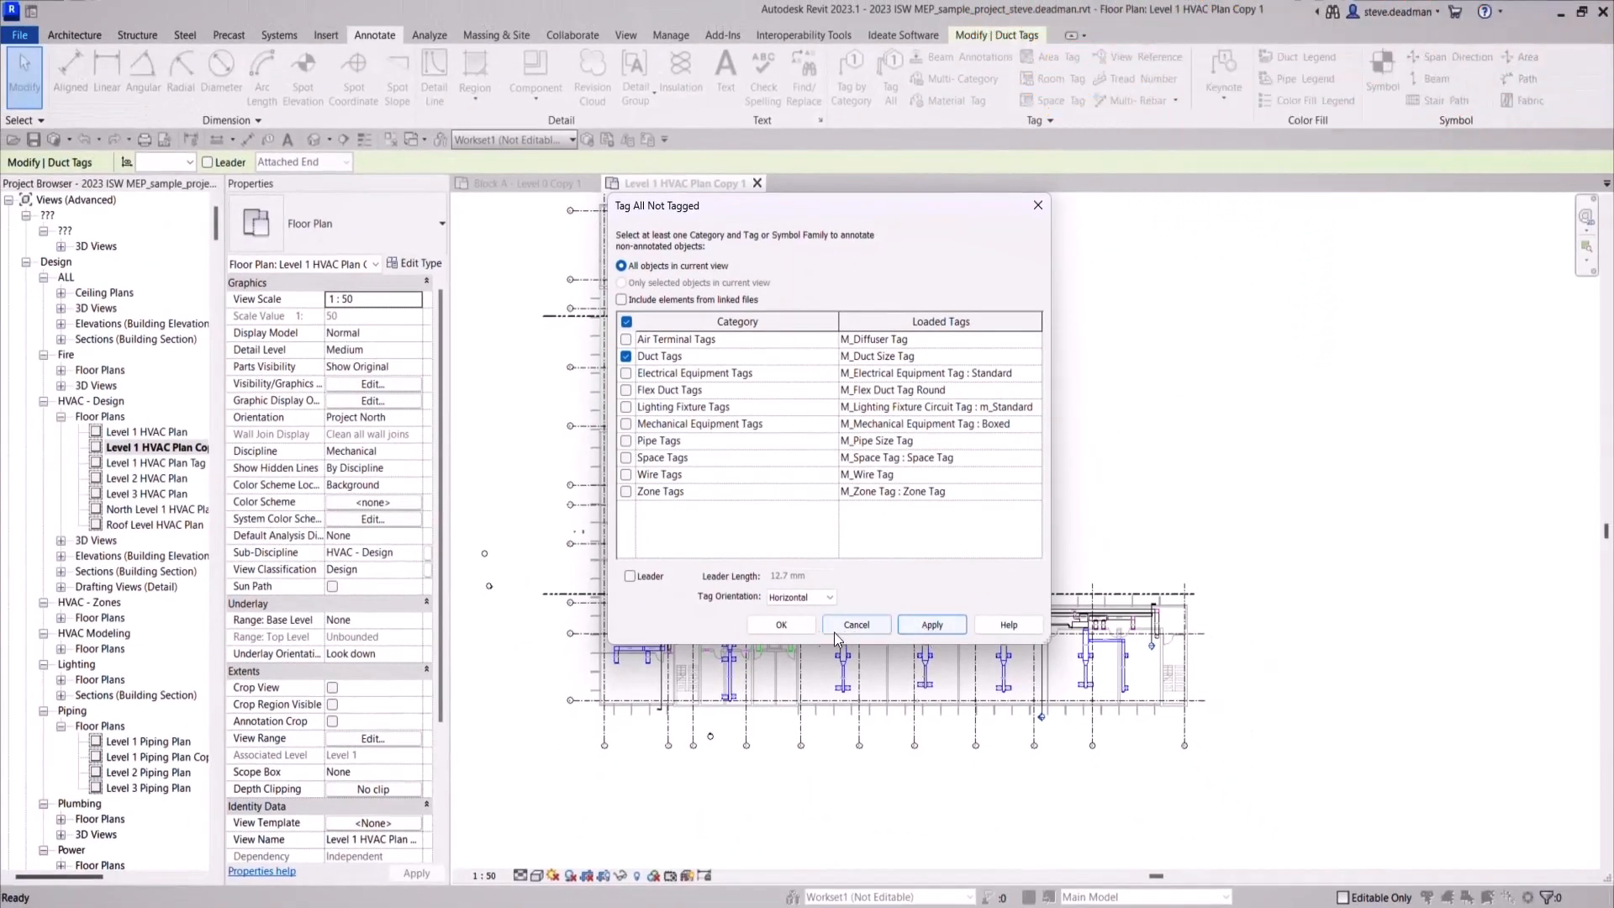
click(781, 624)
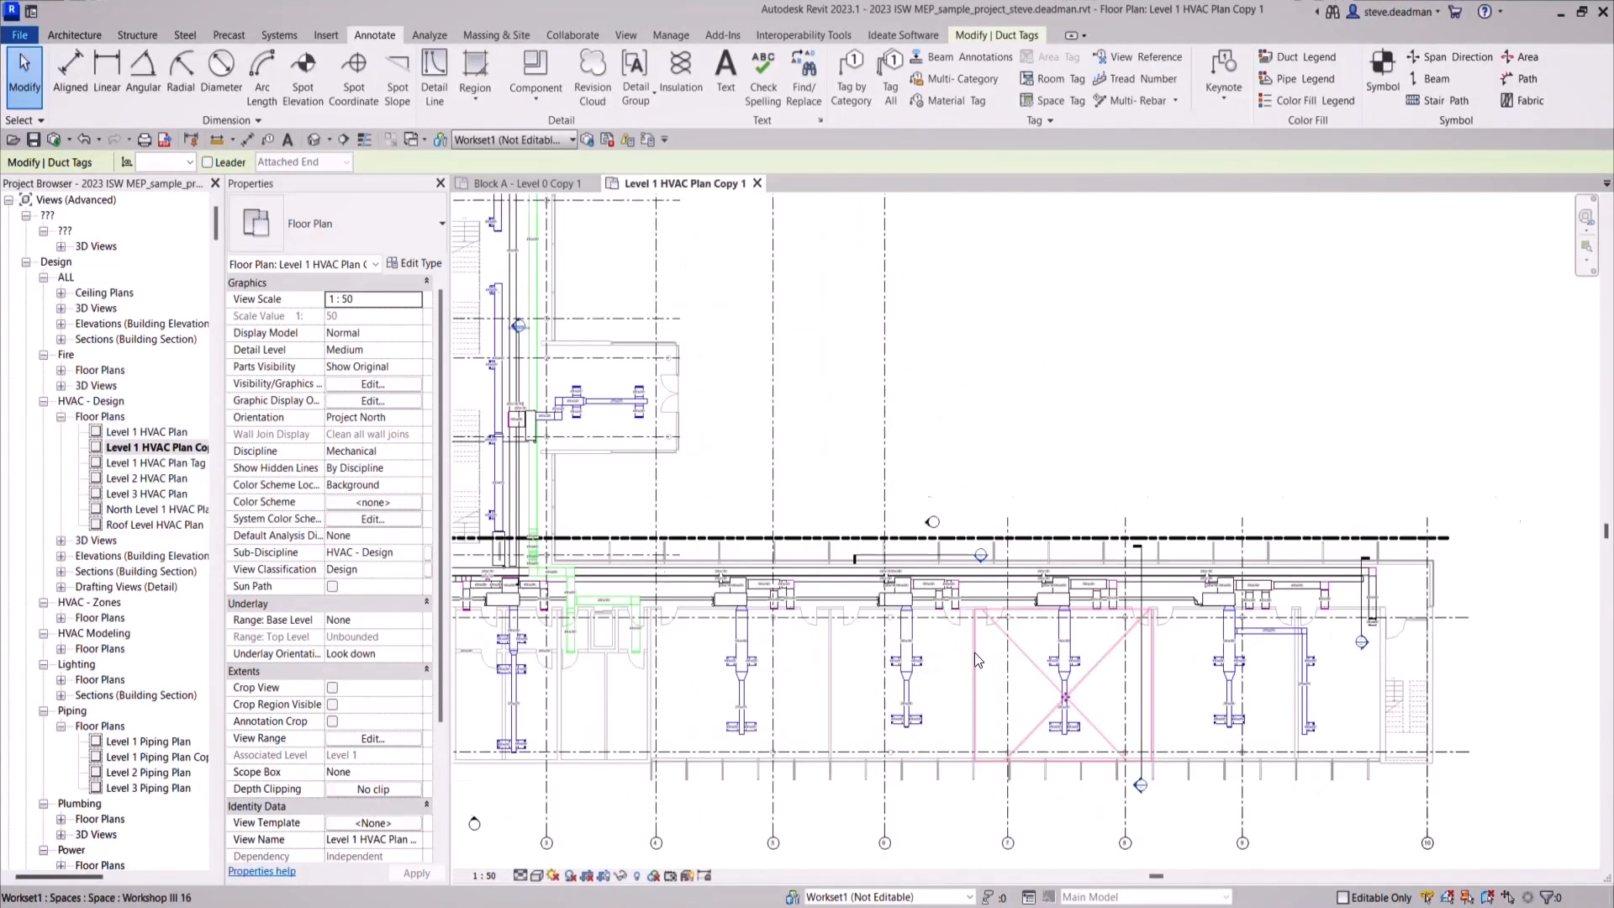
scroll(up, 3)
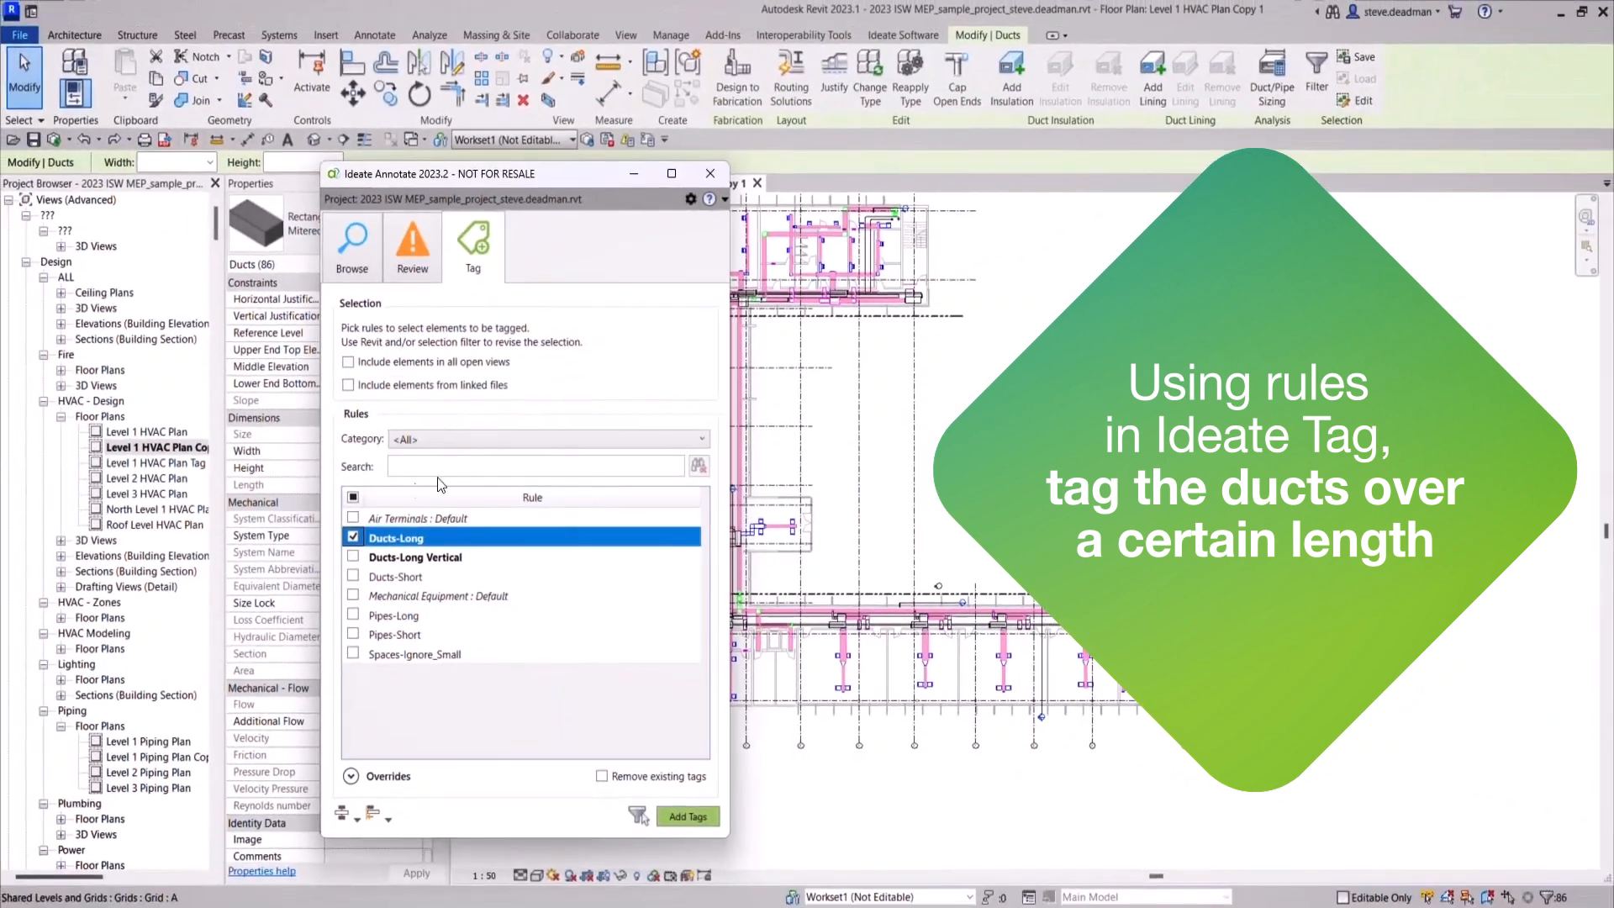
- Run Add Tags with the Ducts-Long rule to tag the long ducts in the HVAC plan
click(687, 817)
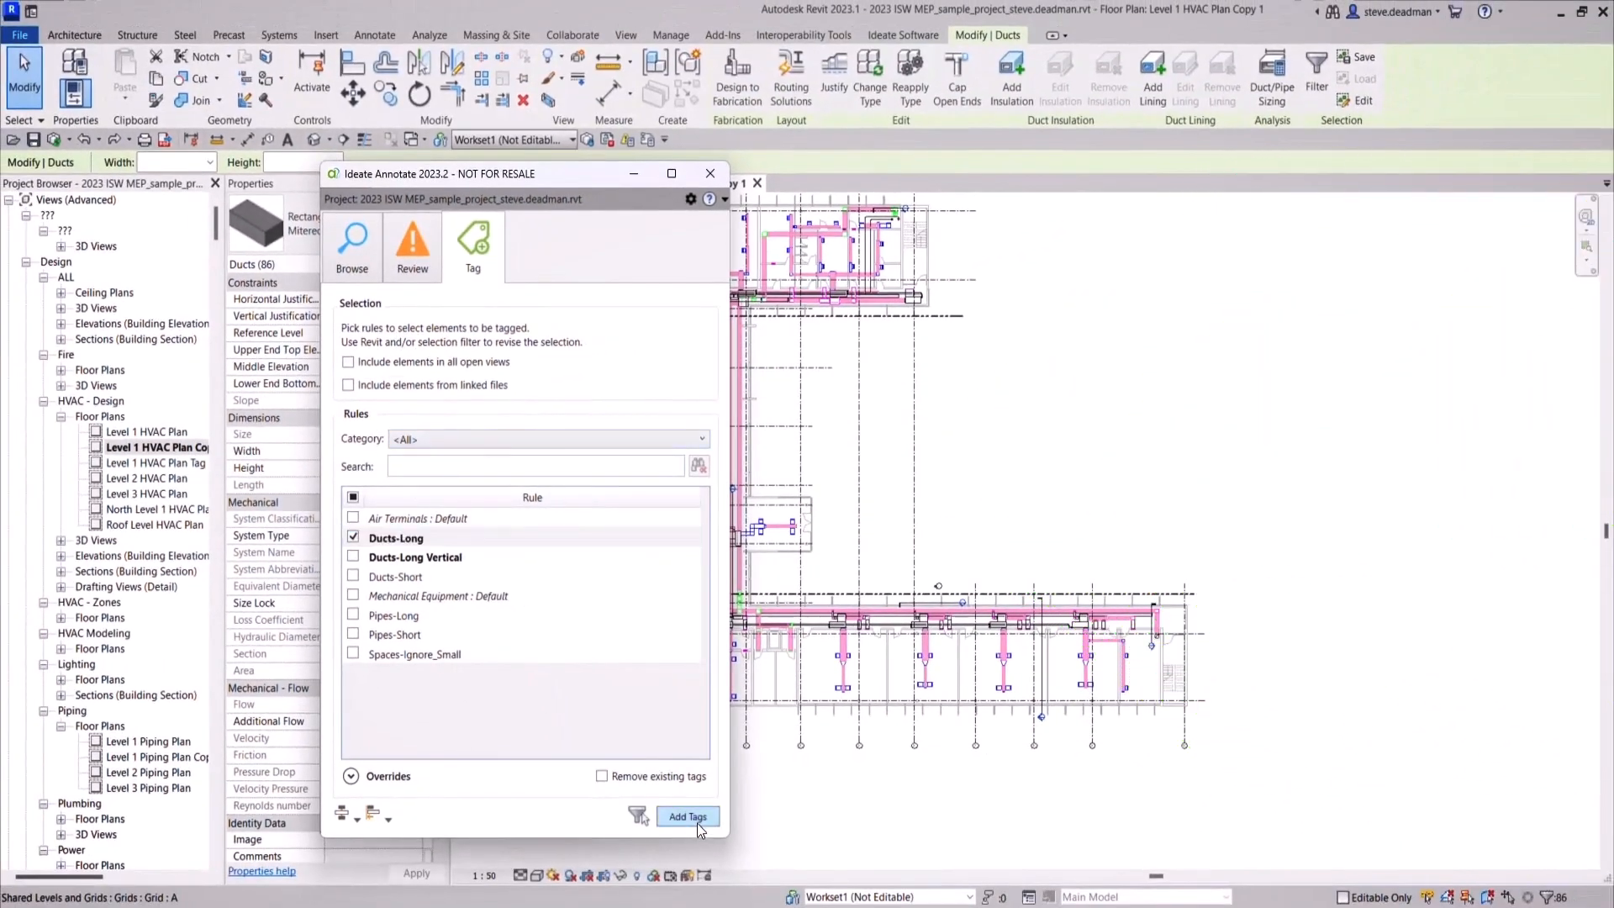
click(687, 816)
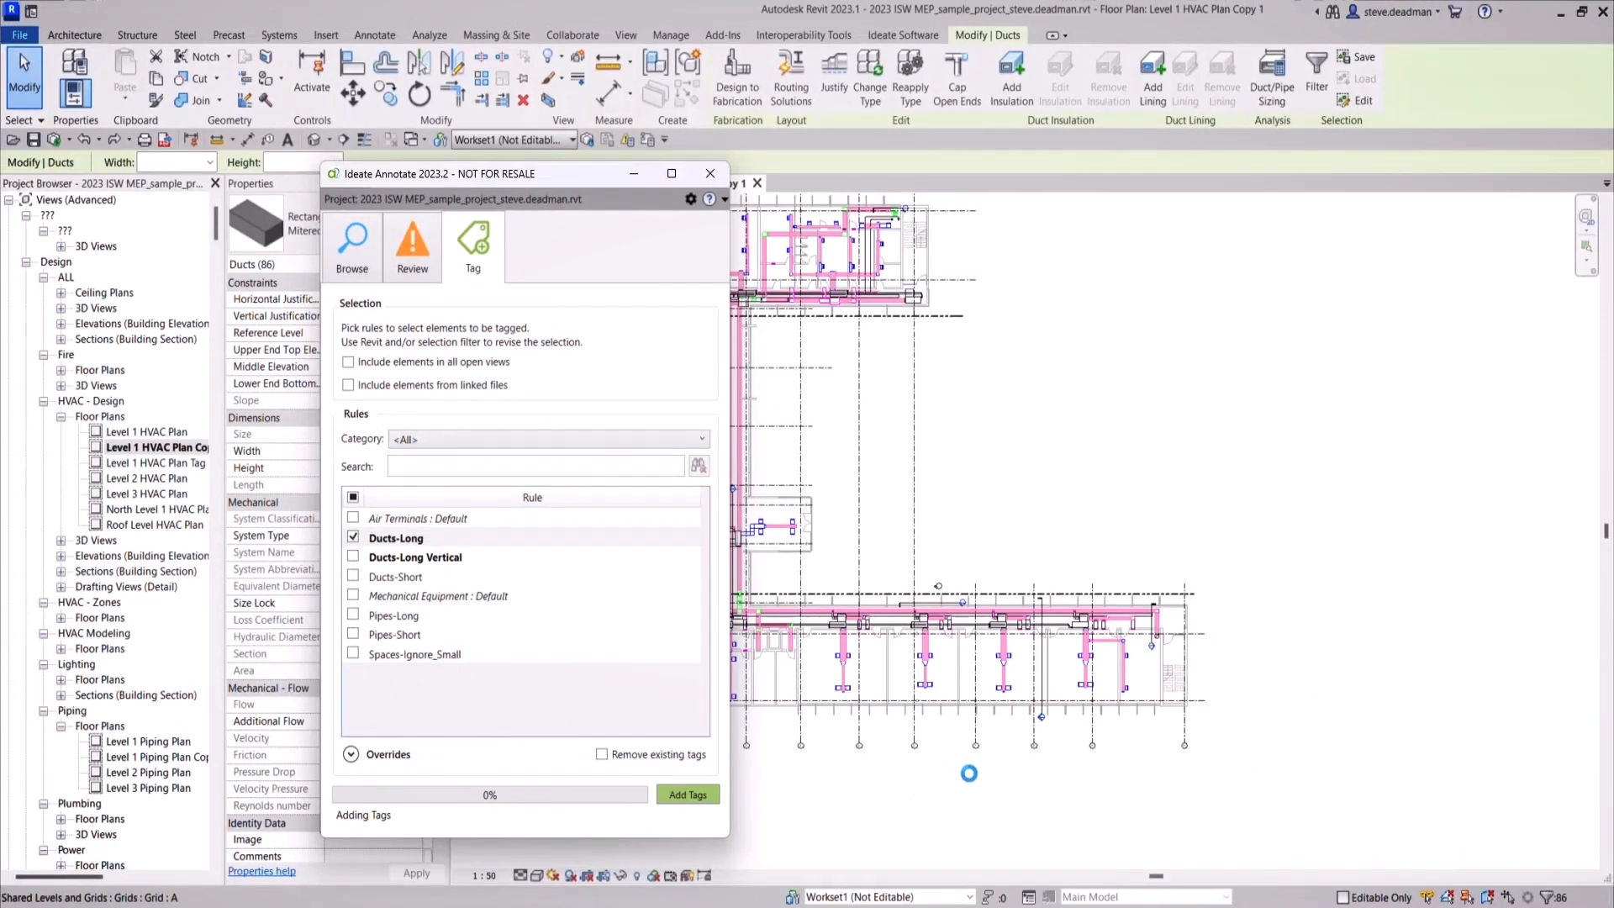
click(687, 794)
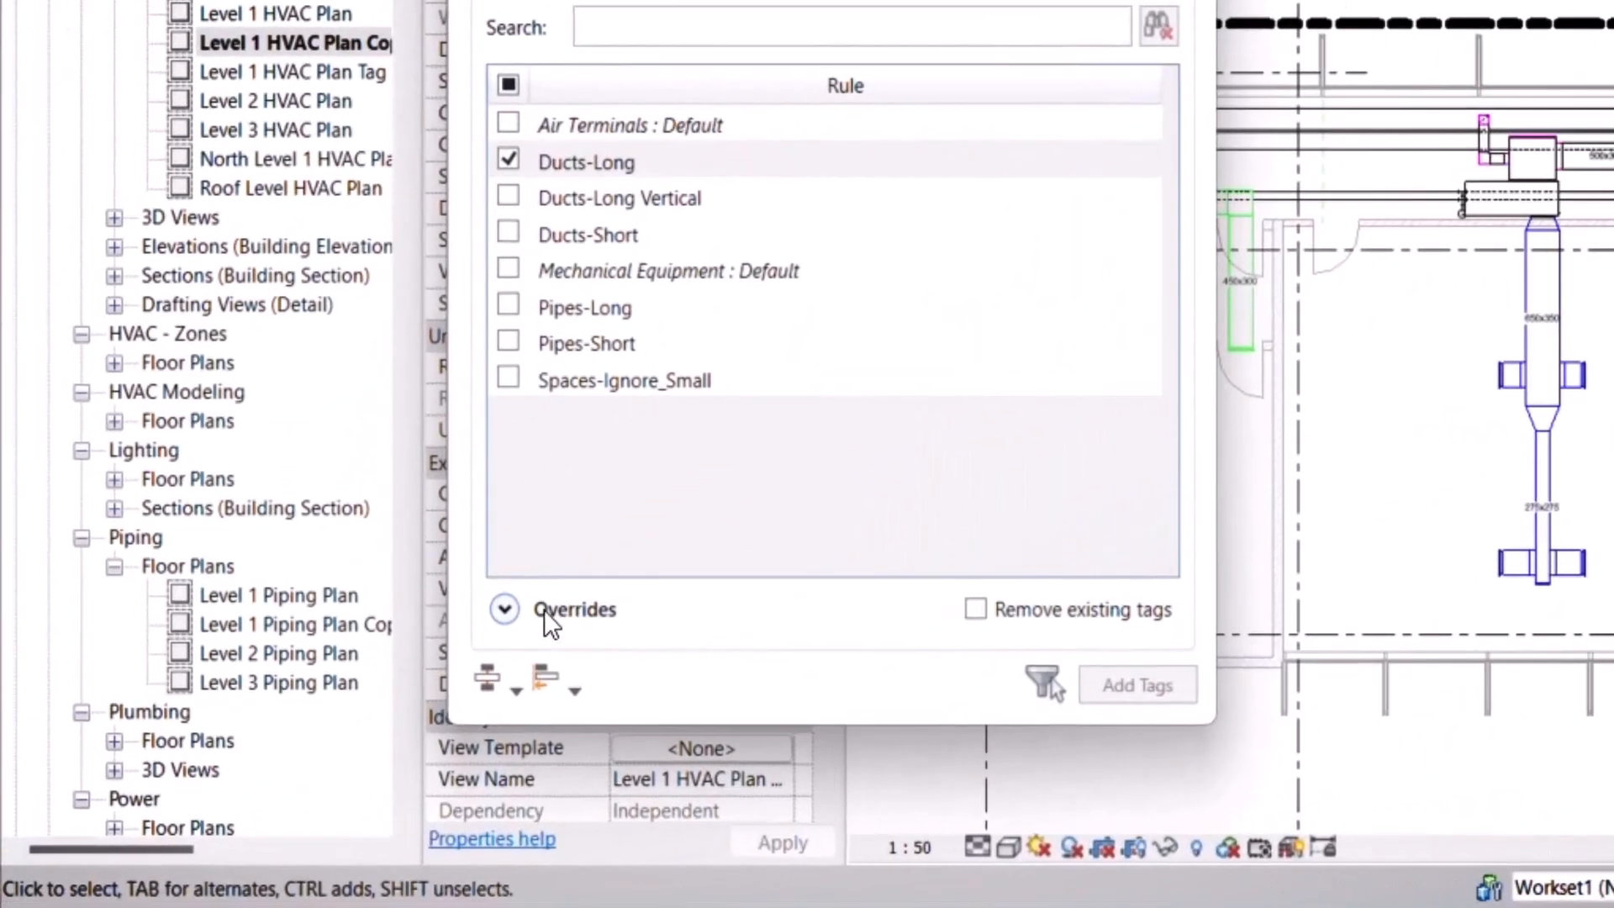
click(504, 609)
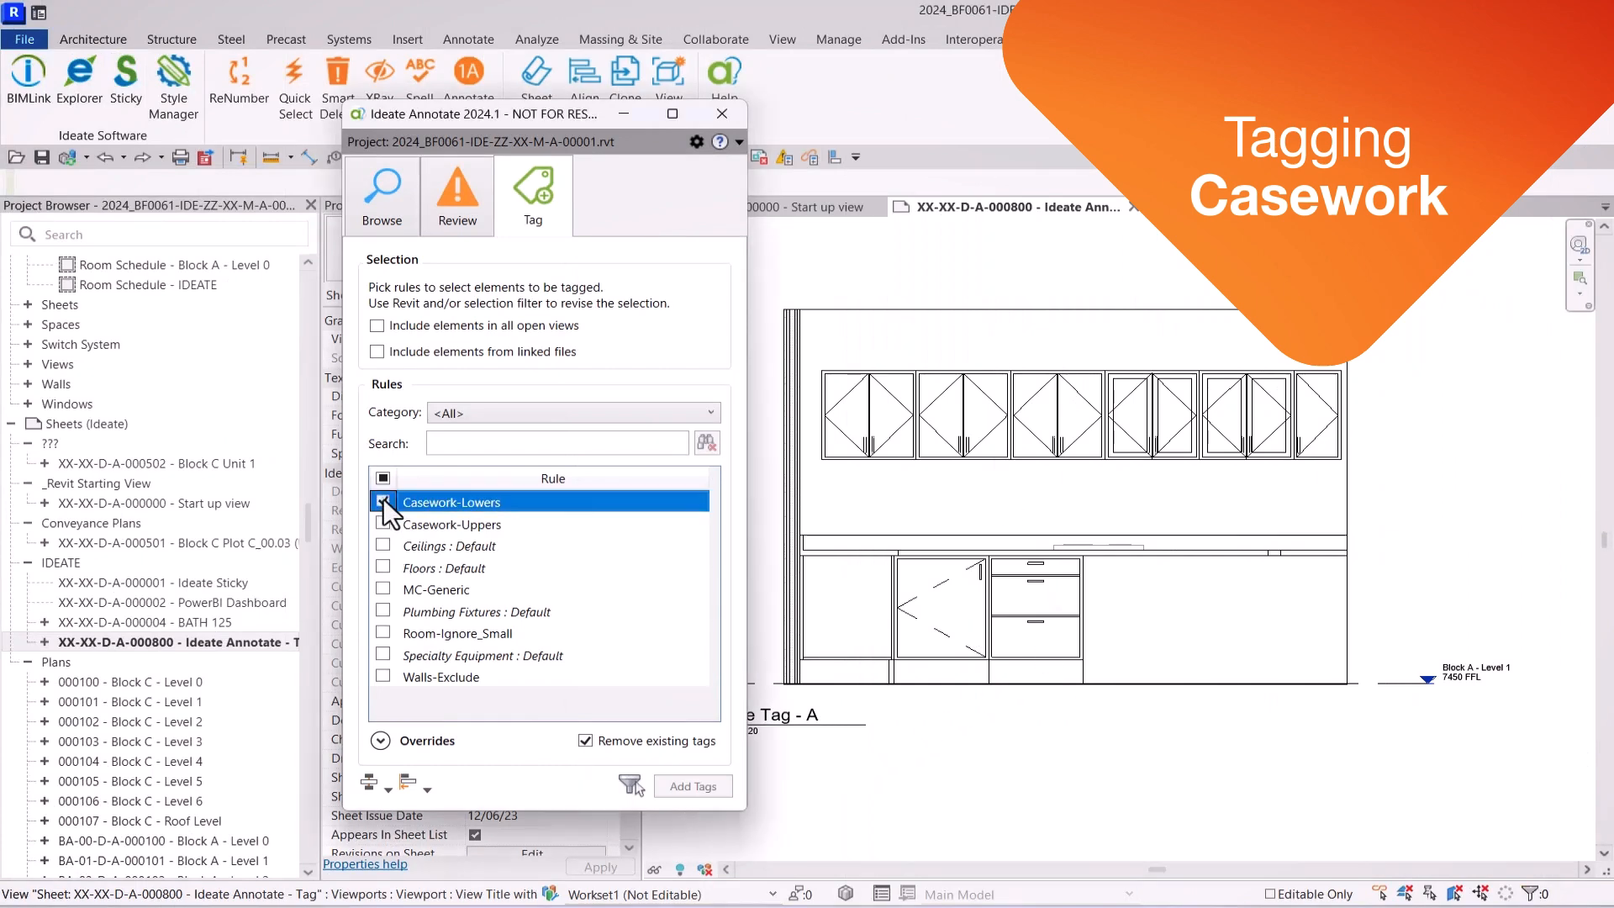
- Enable Casework-Lowers and Casework-Uppers and add tags, replacing existing casework tags
click(383, 501)
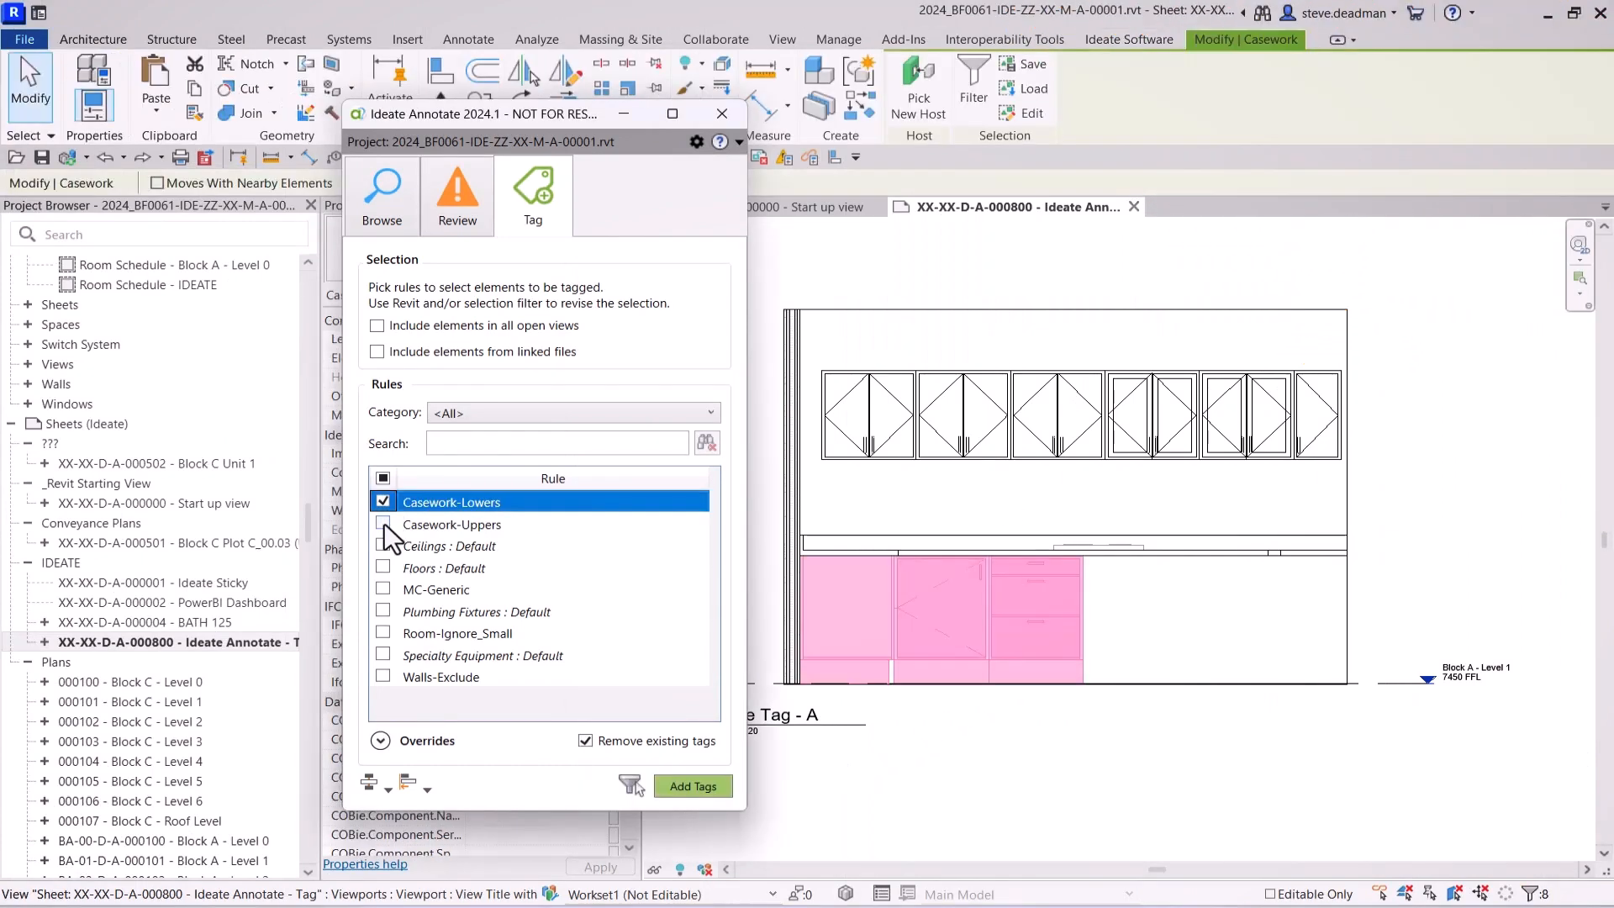
click(384, 524)
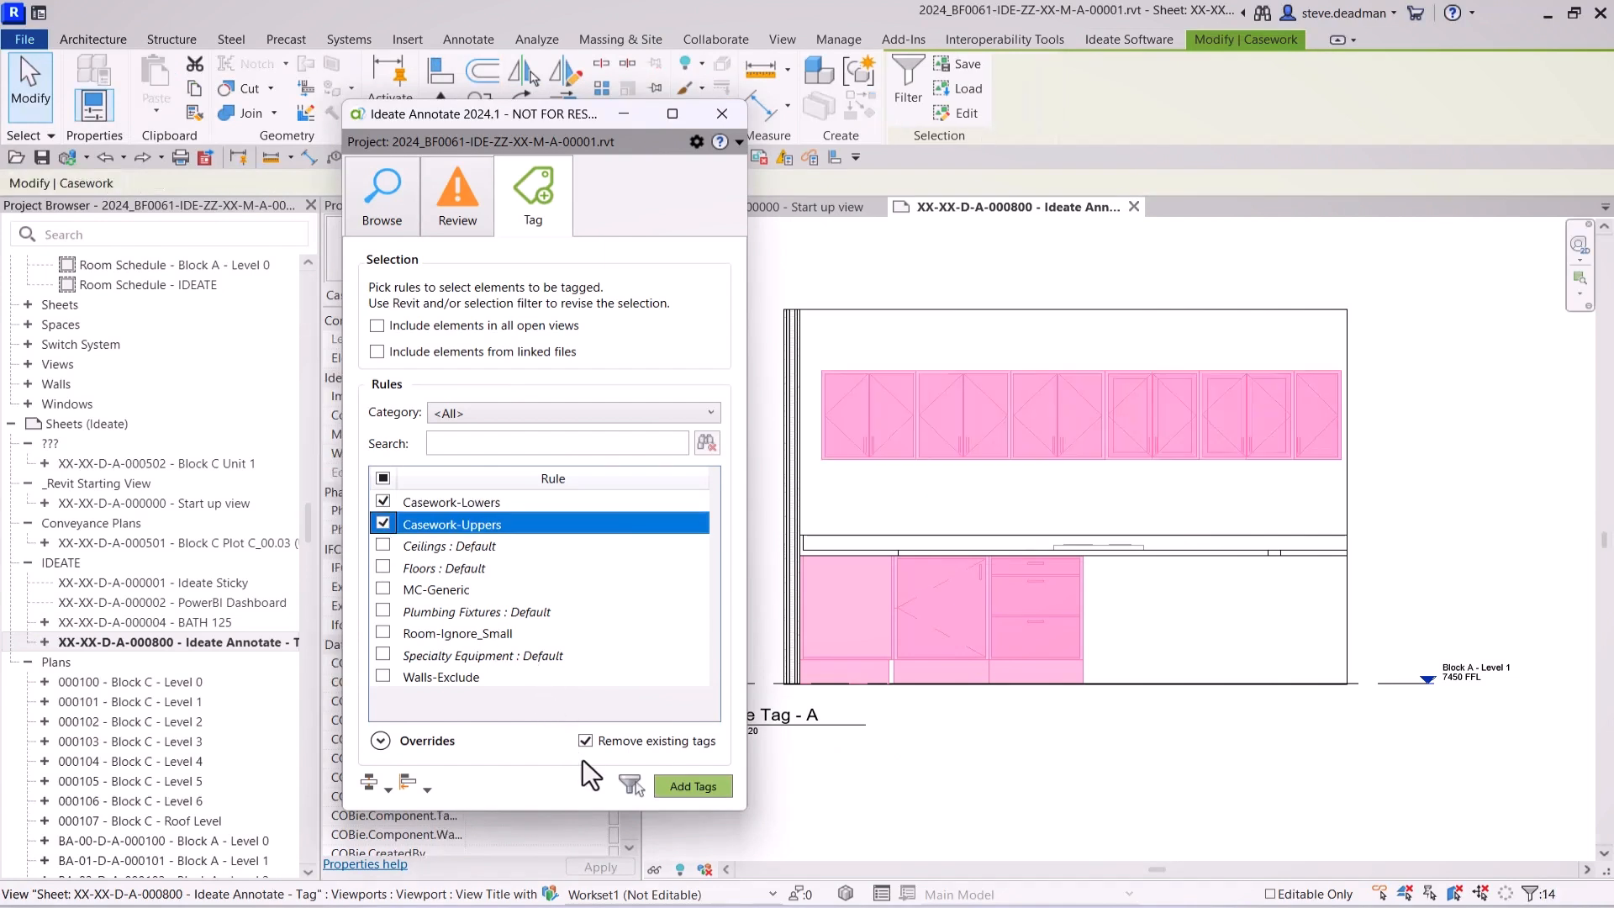
click(692, 785)
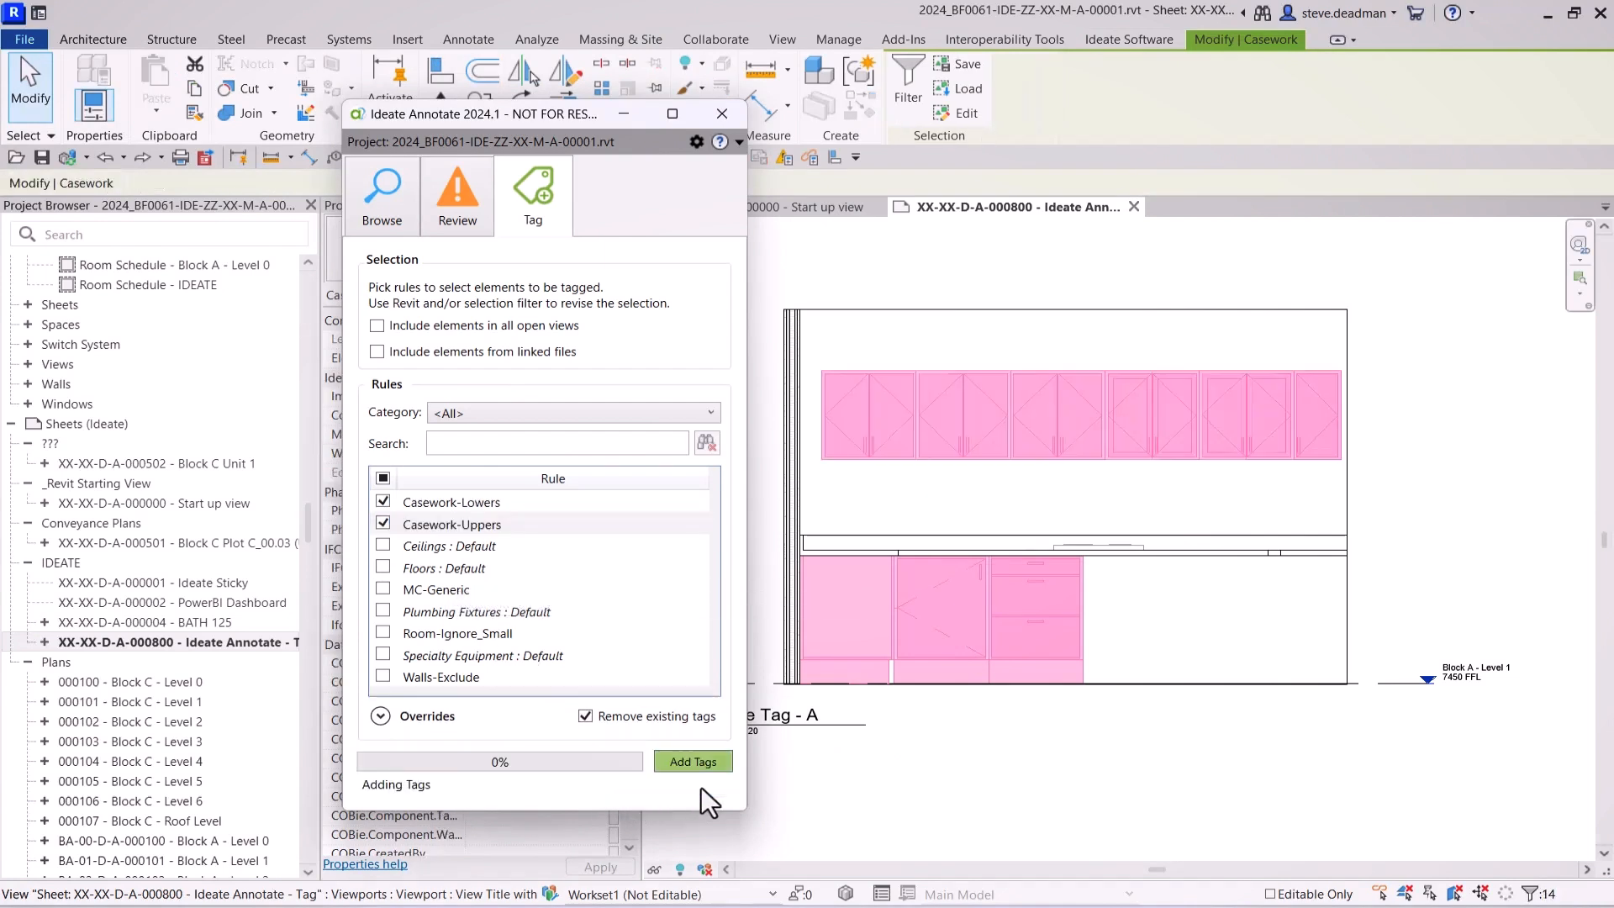
click(692, 761)
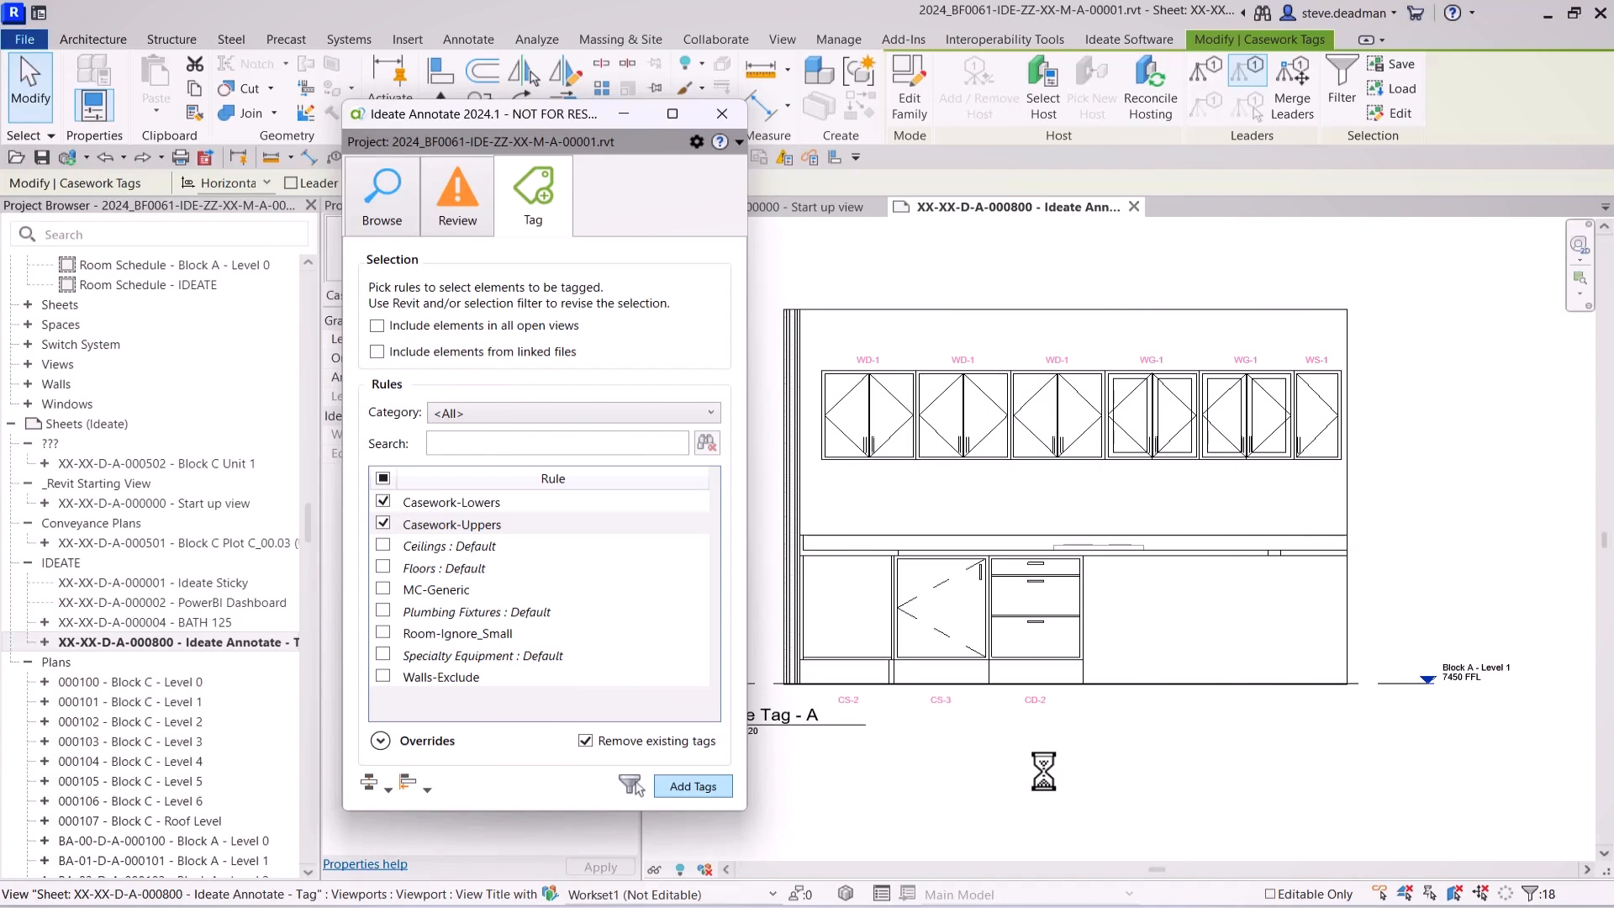
click(1128, 40)
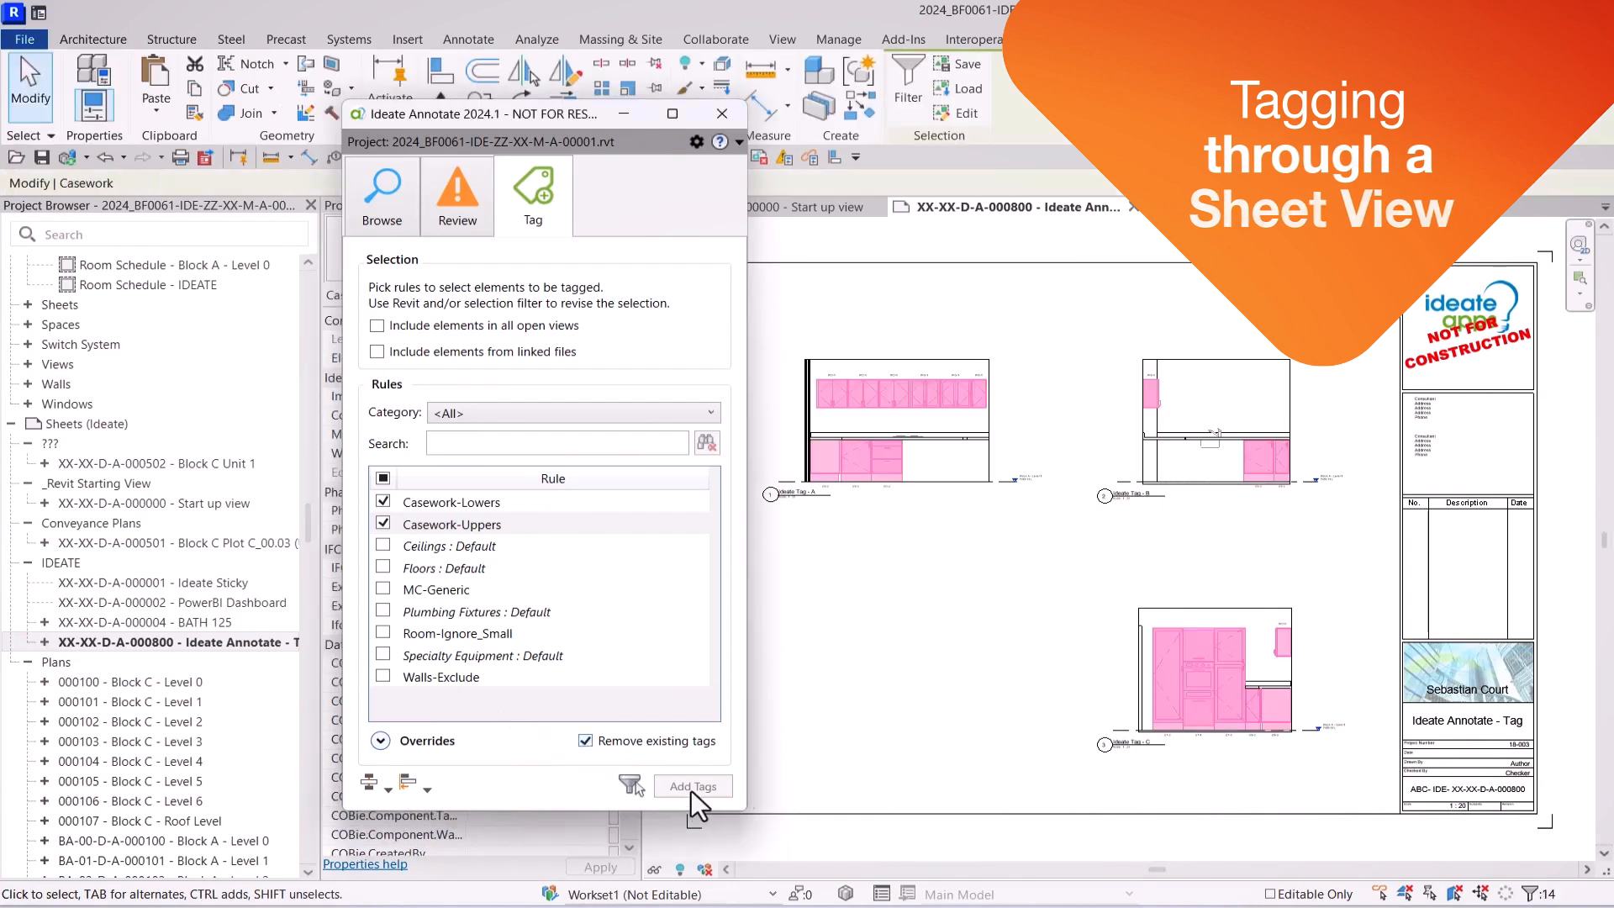
- Run both casework rules on the sheet to tag every elevation placed on it
click(693, 762)
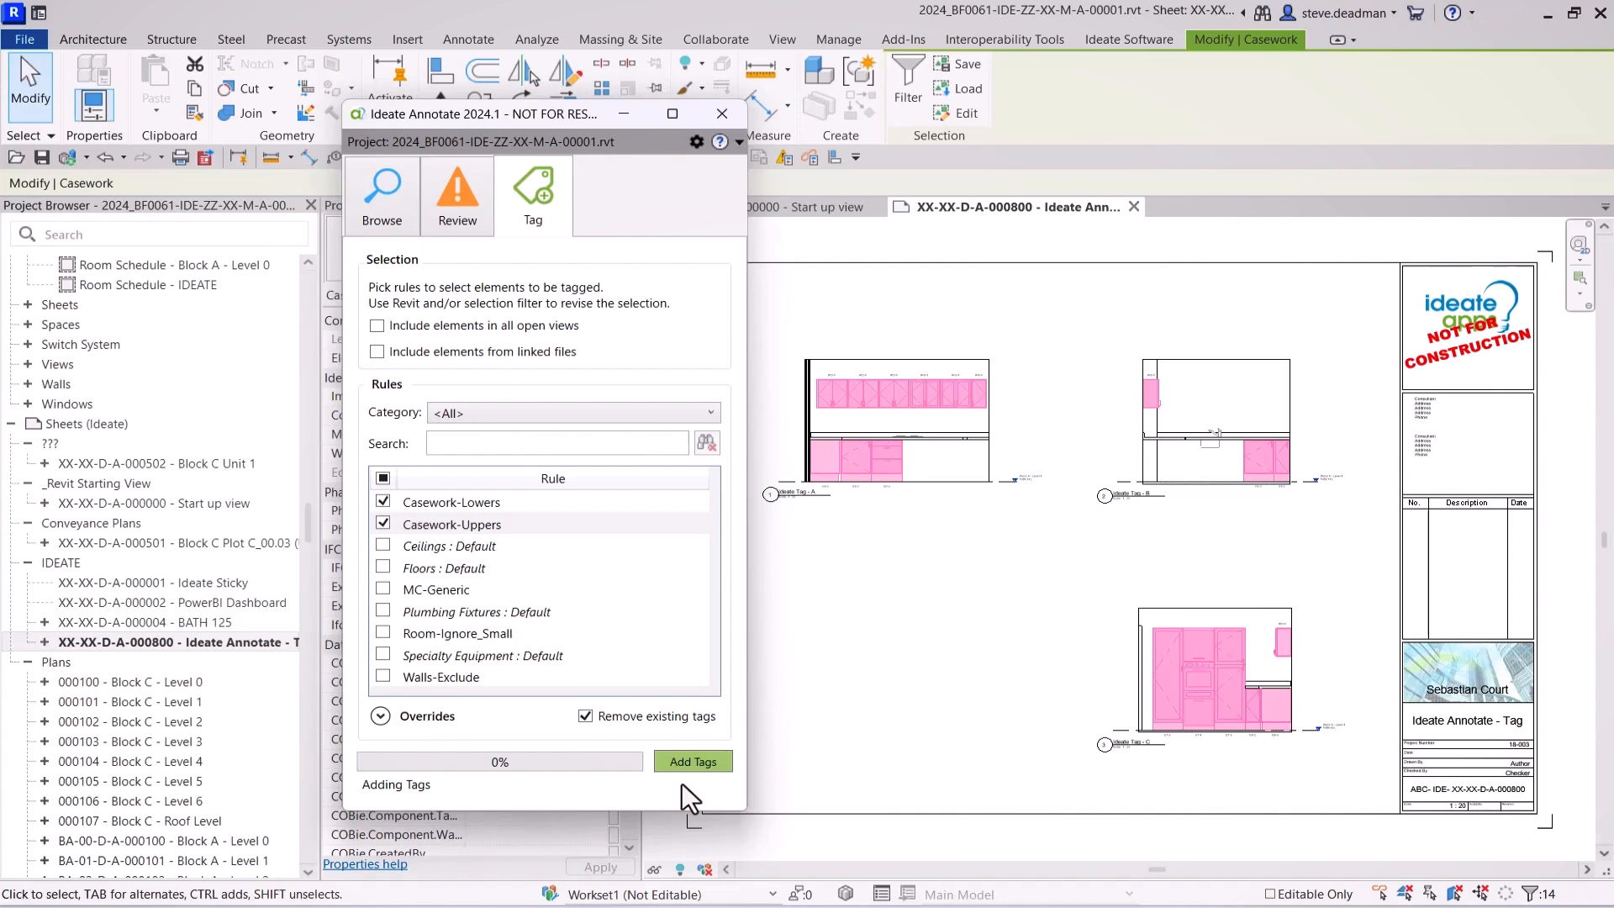
click(693, 761)
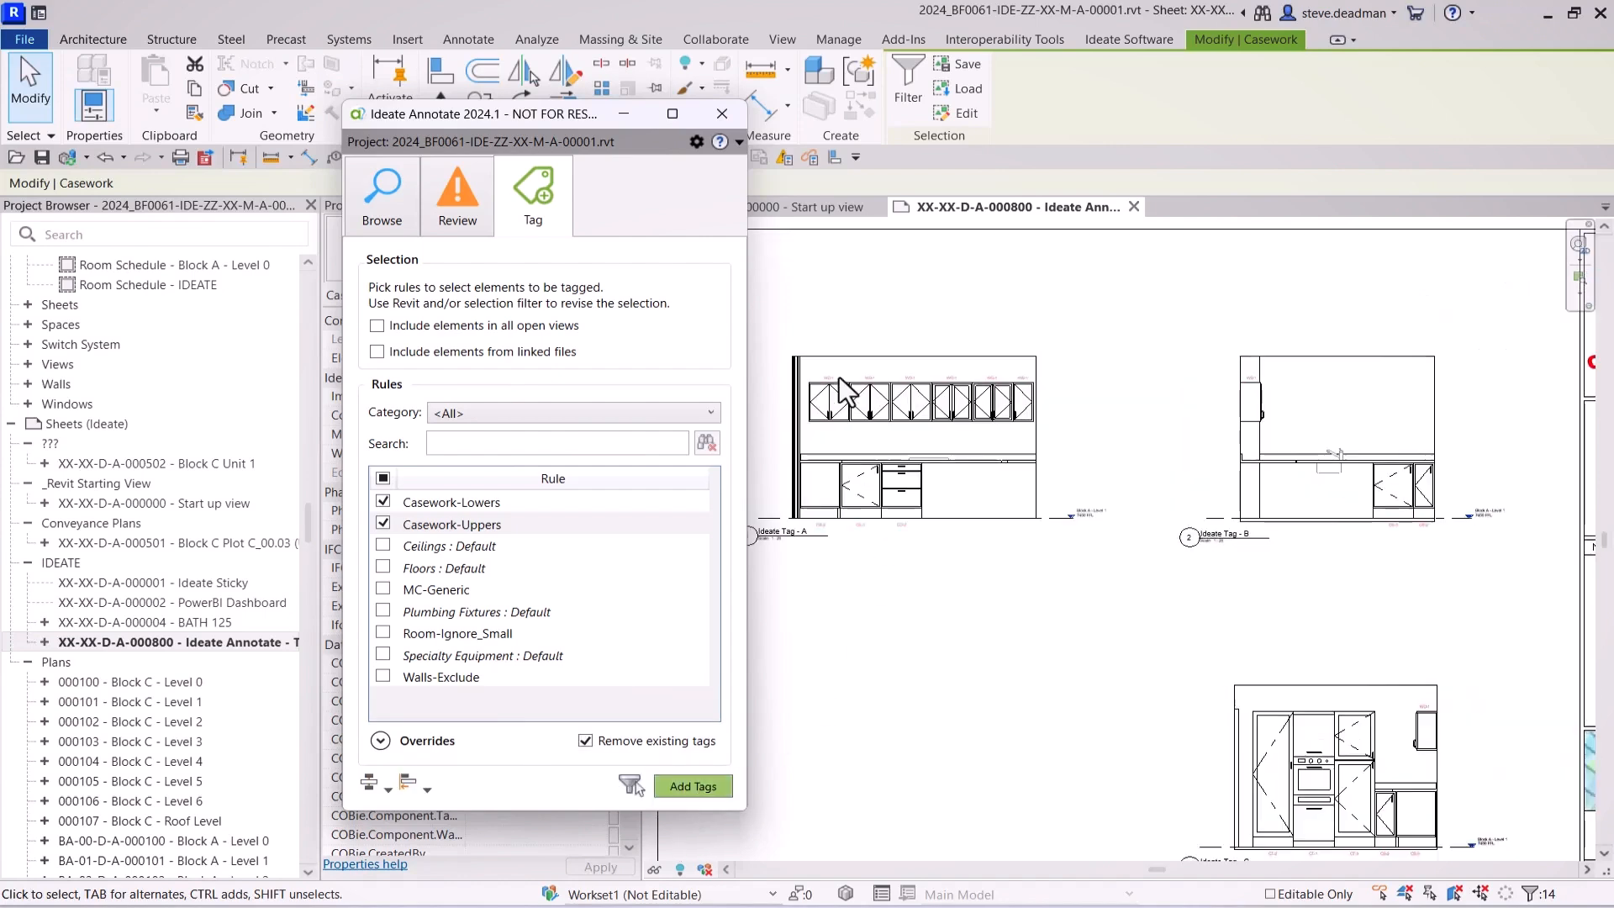
click(692, 785)
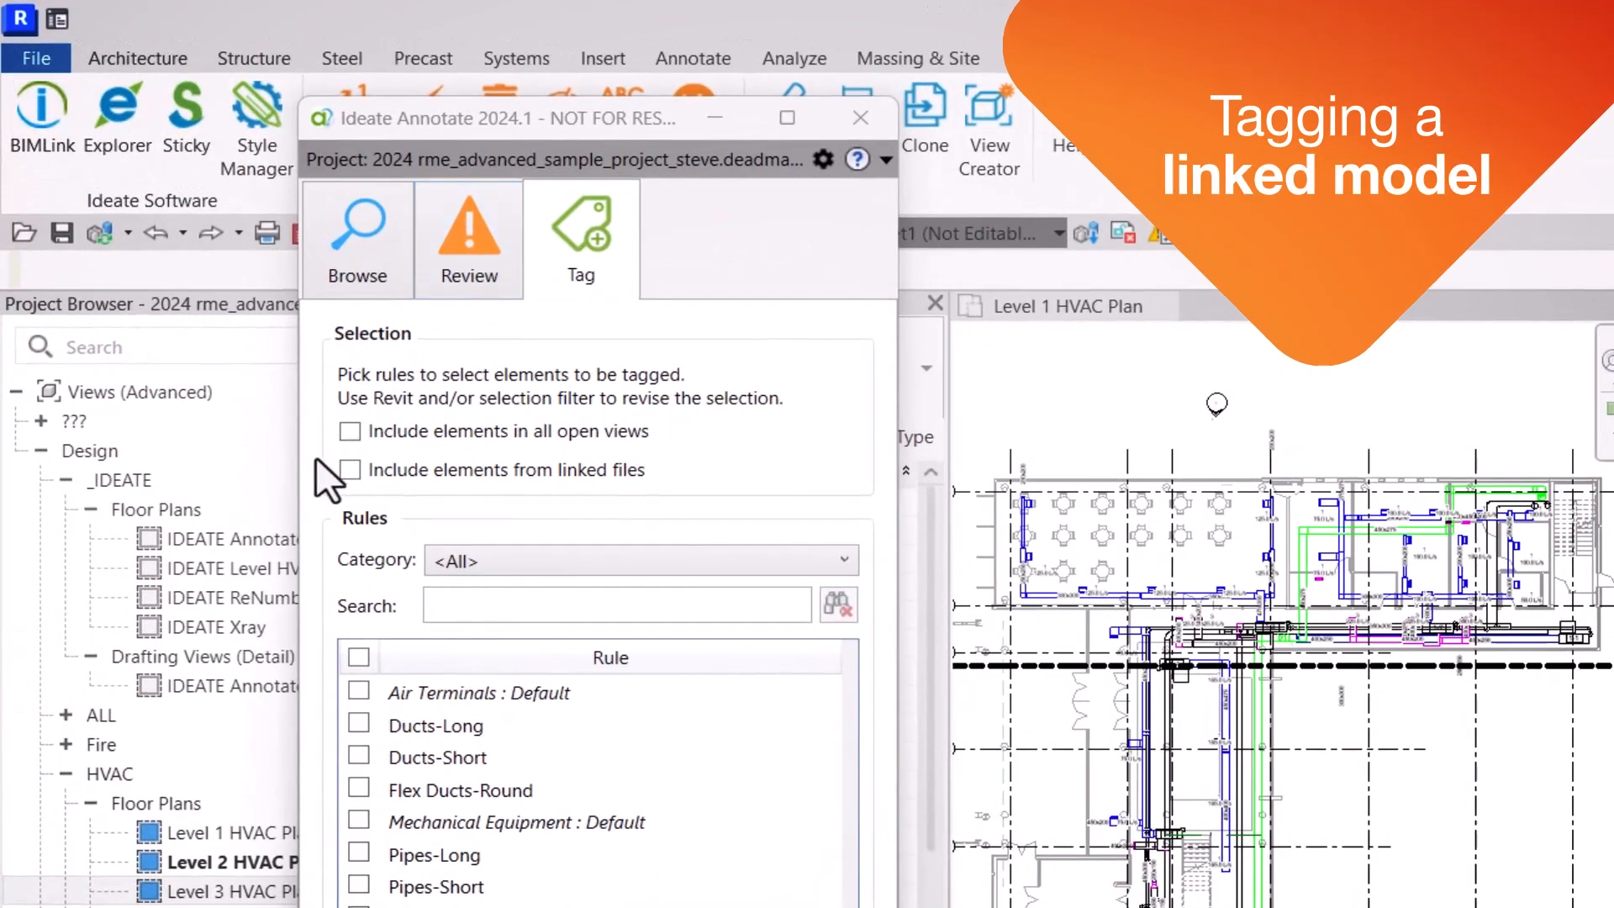
- Enable Room-Ignore_Small with linked-file elements and all open views included
click(349, 441)
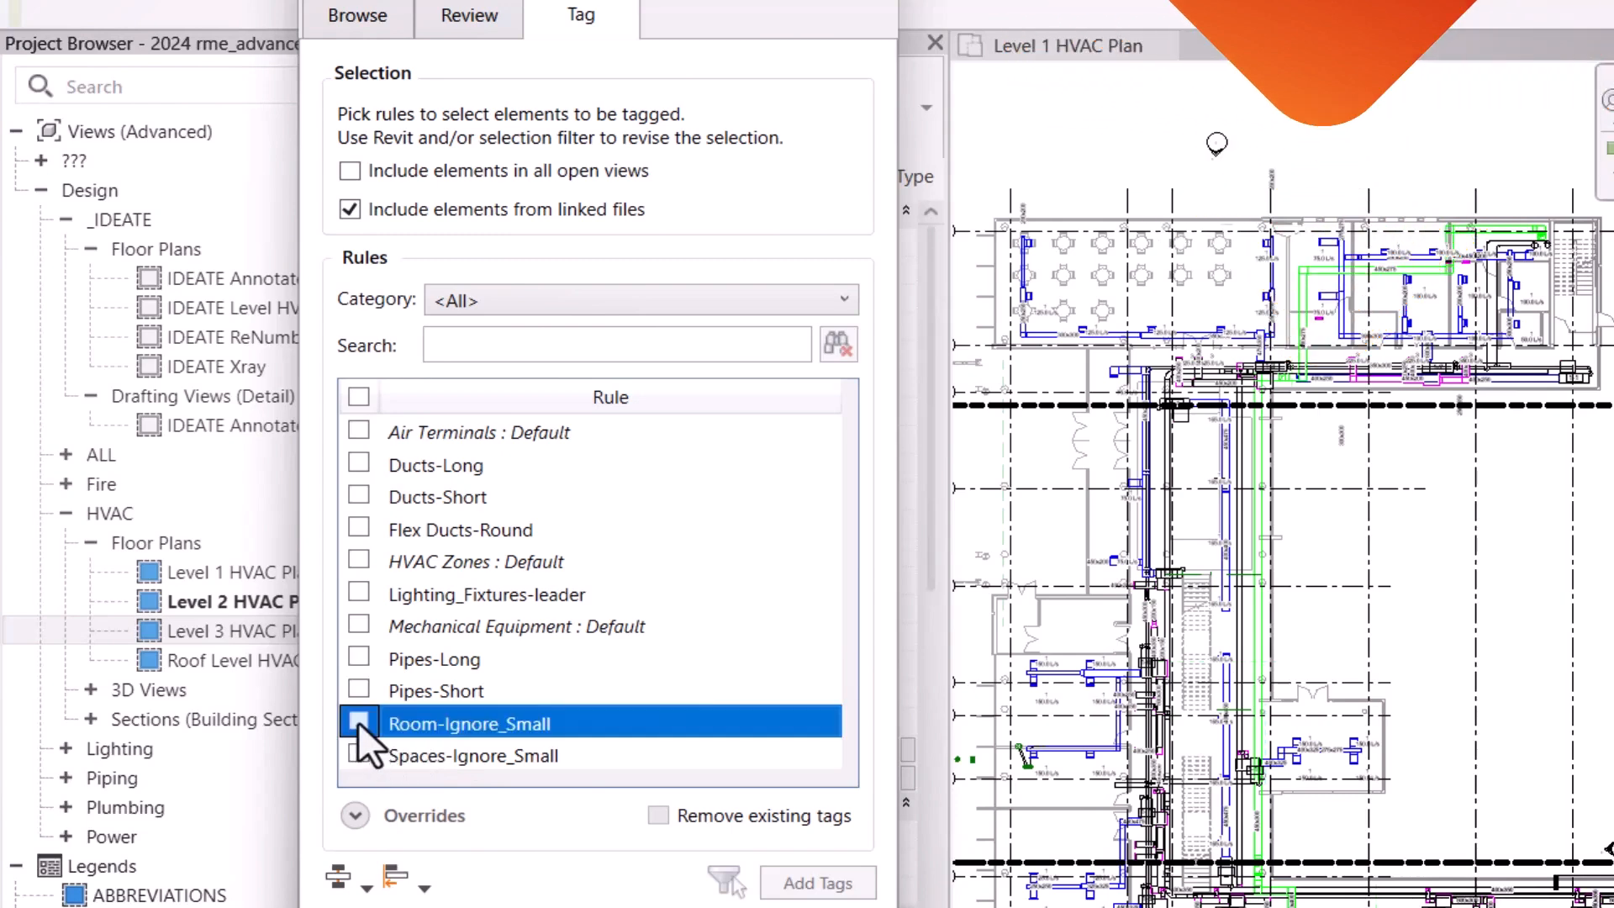
click(359, 724)
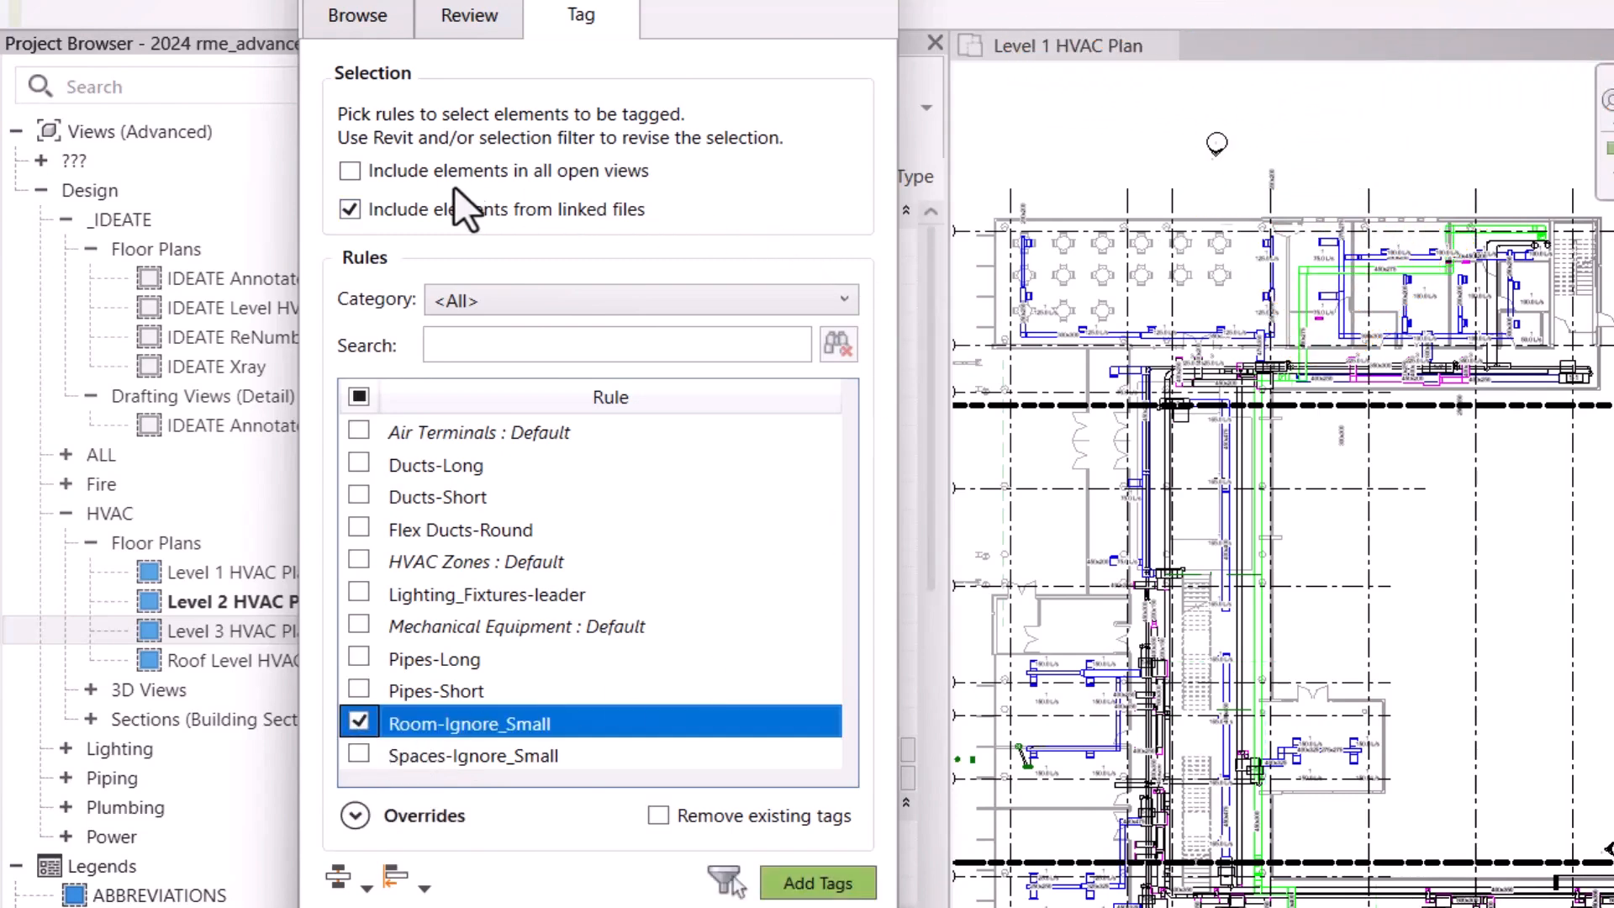
click(350, 209)
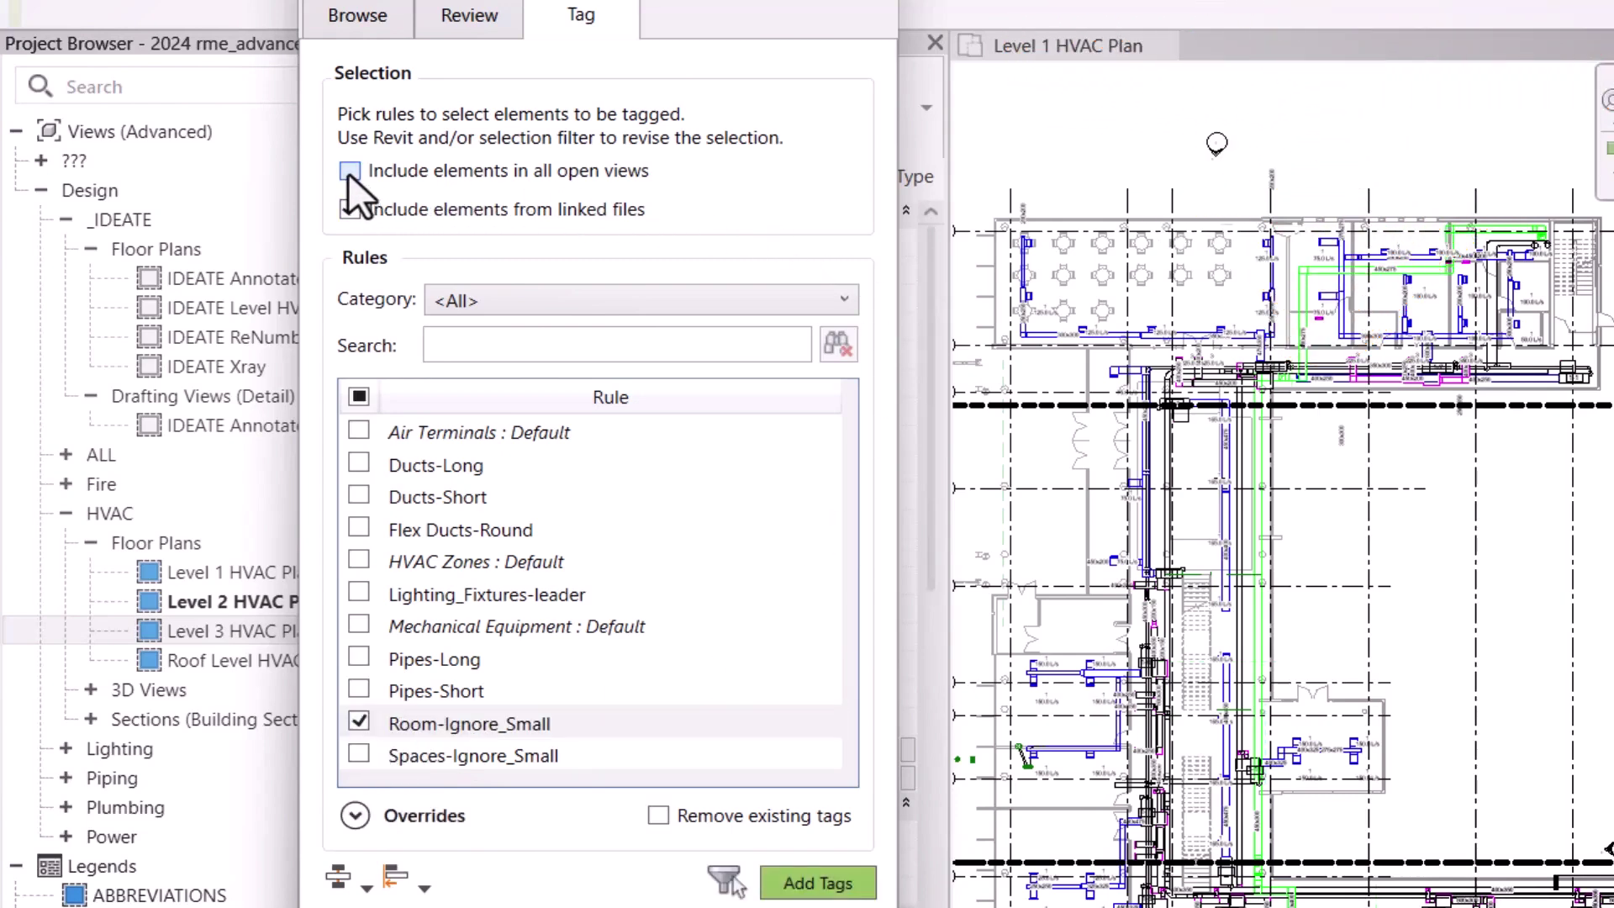
click(351, 170)
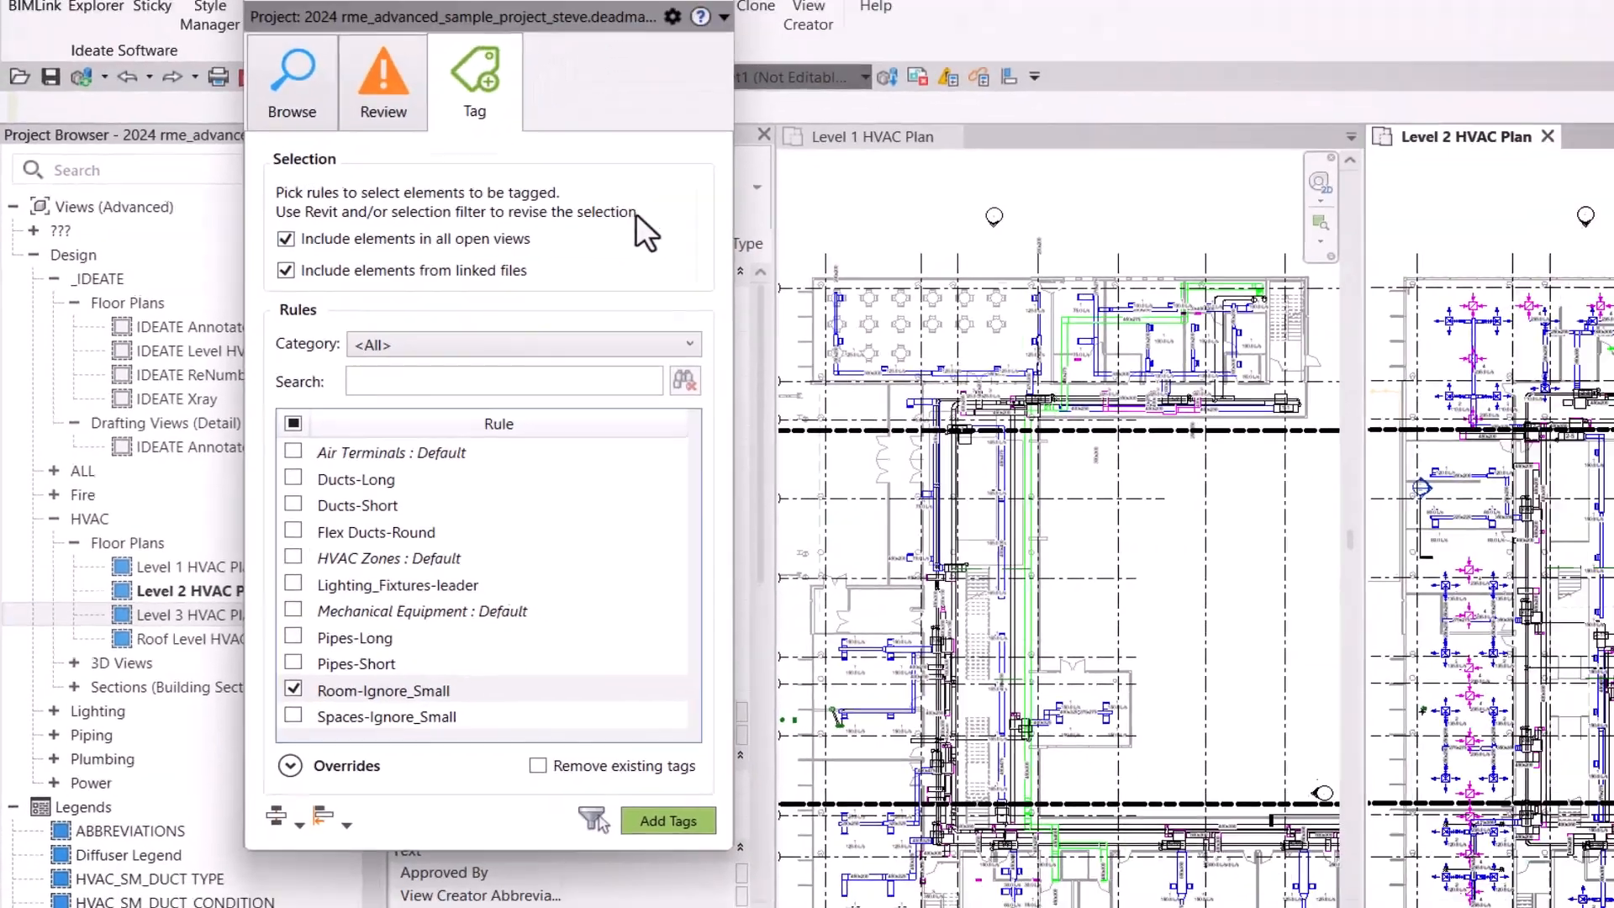
- Add the 64 room tags across both HVAC plans and inspect one in Level 1
click(667, 820)
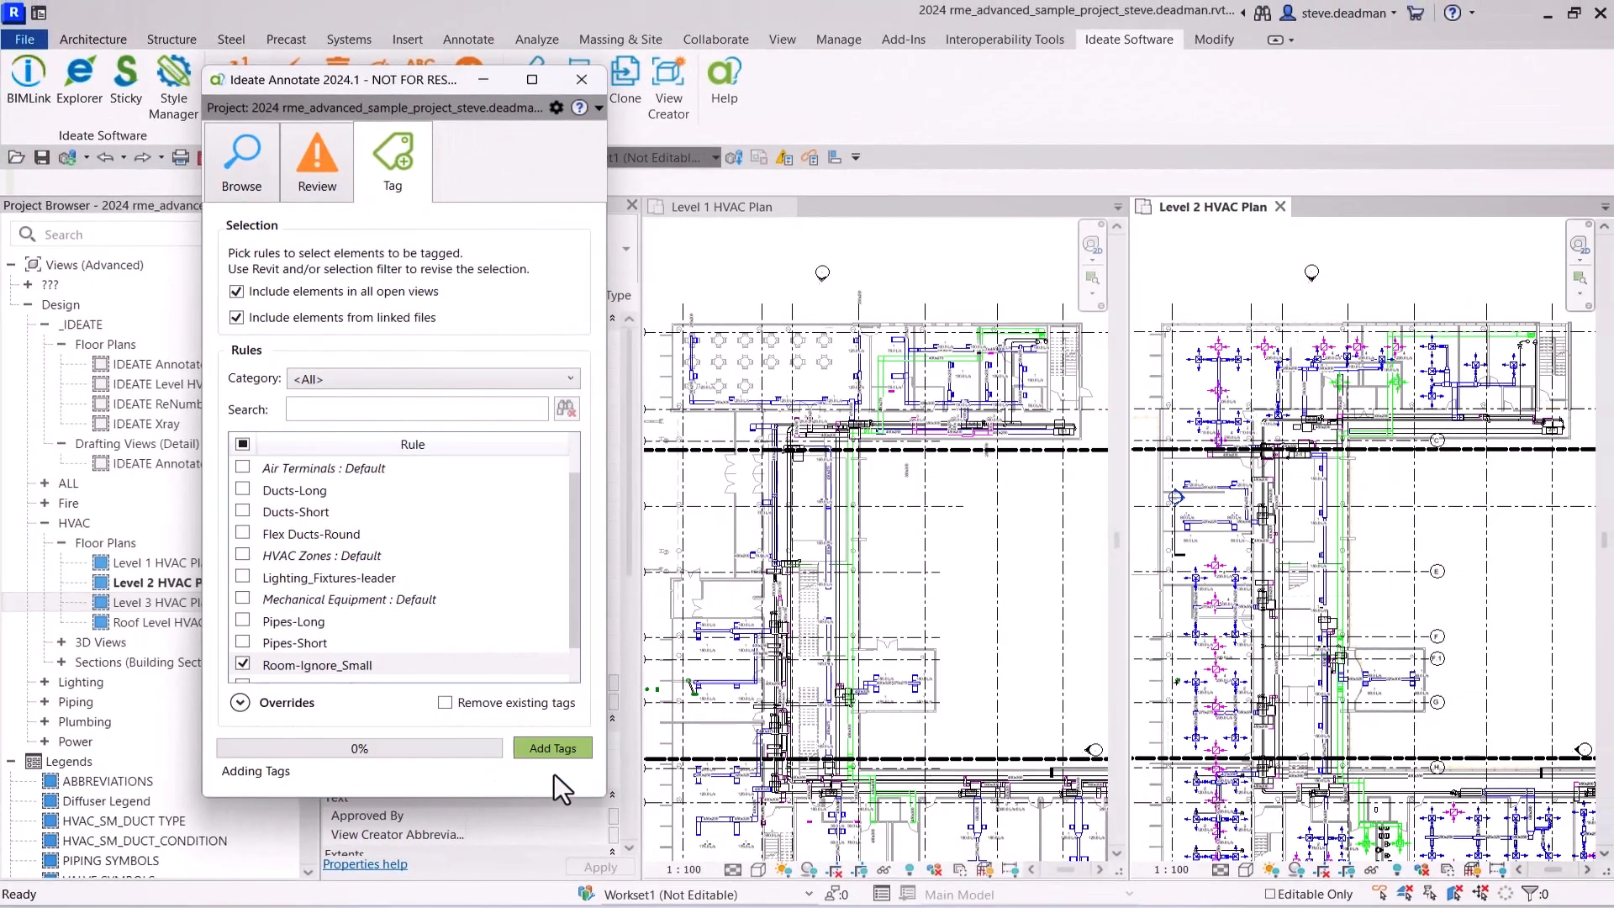
click(552, 747)
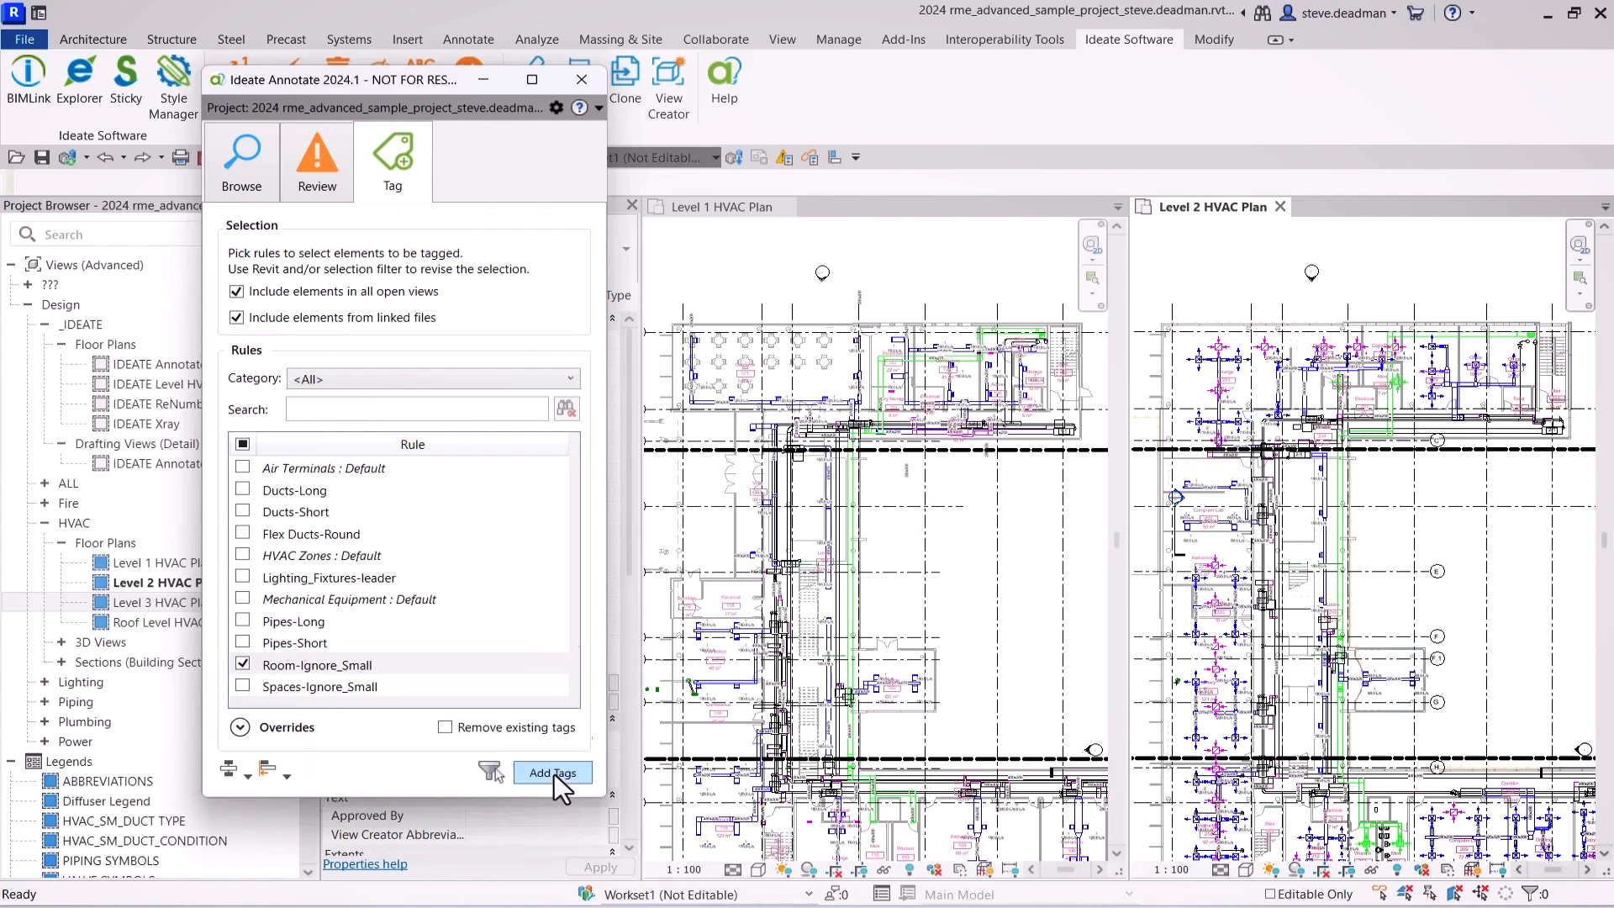
click(552, 774)
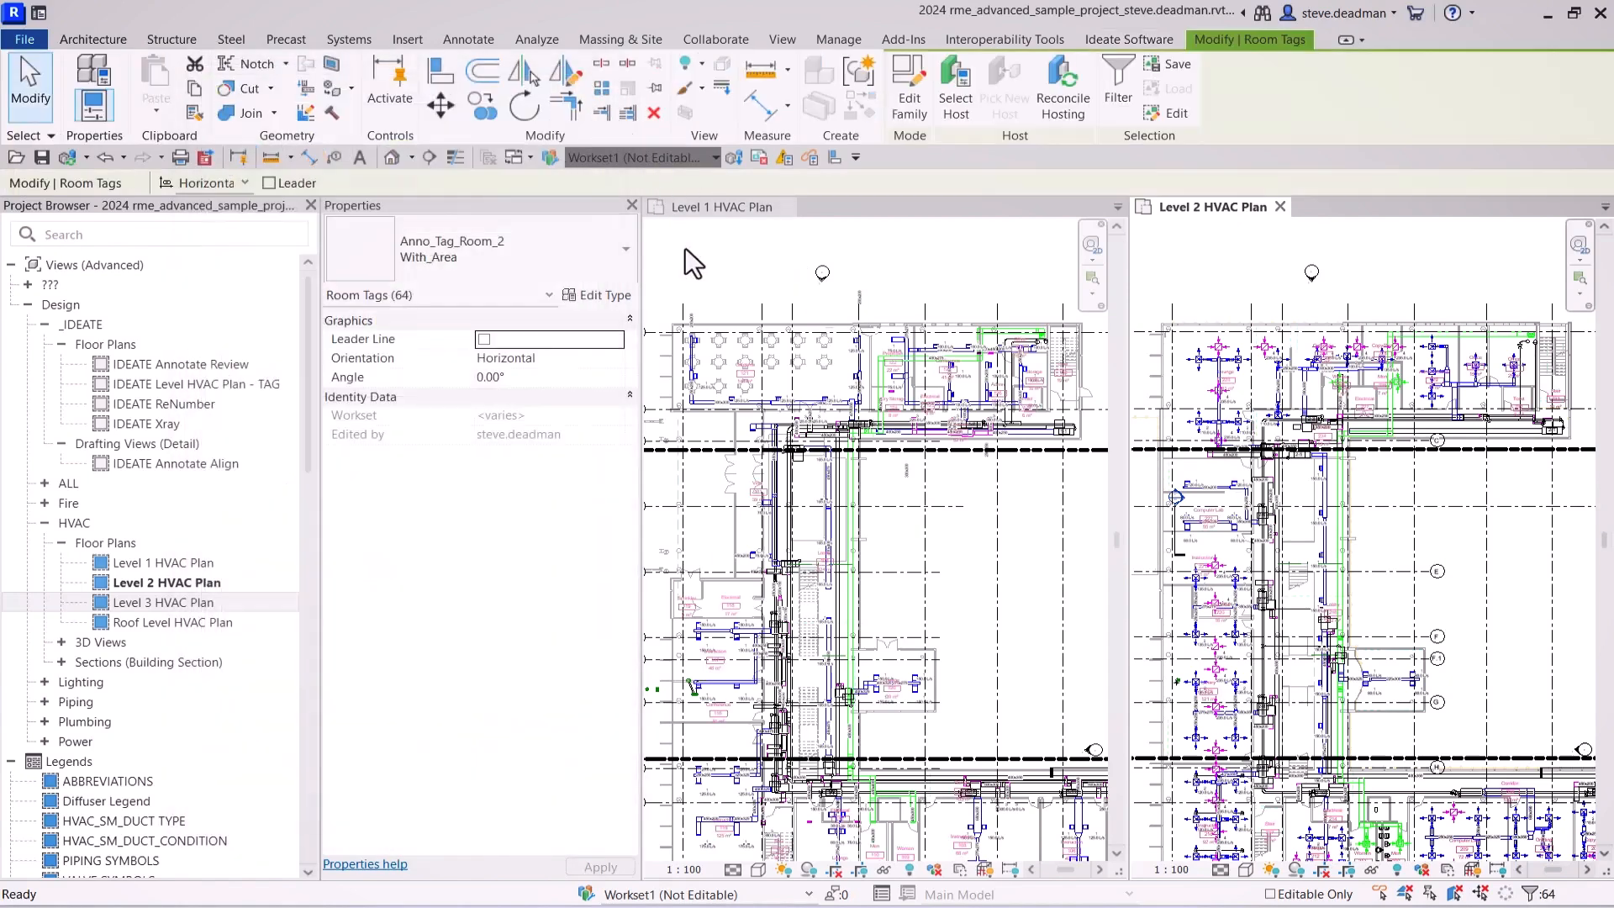
click(714, 207)
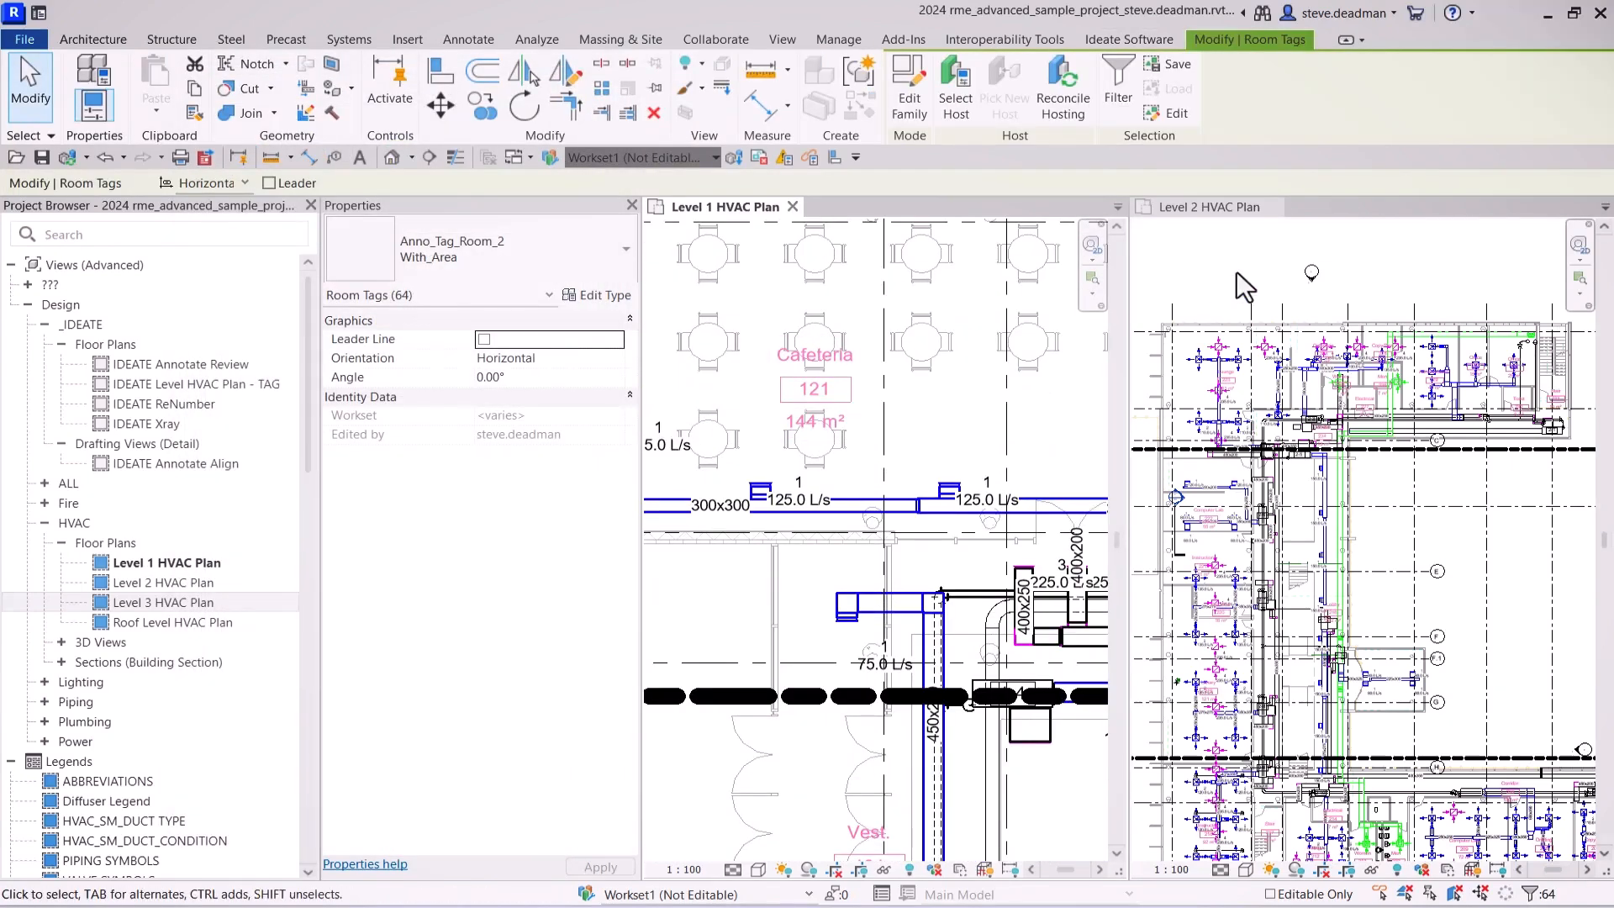